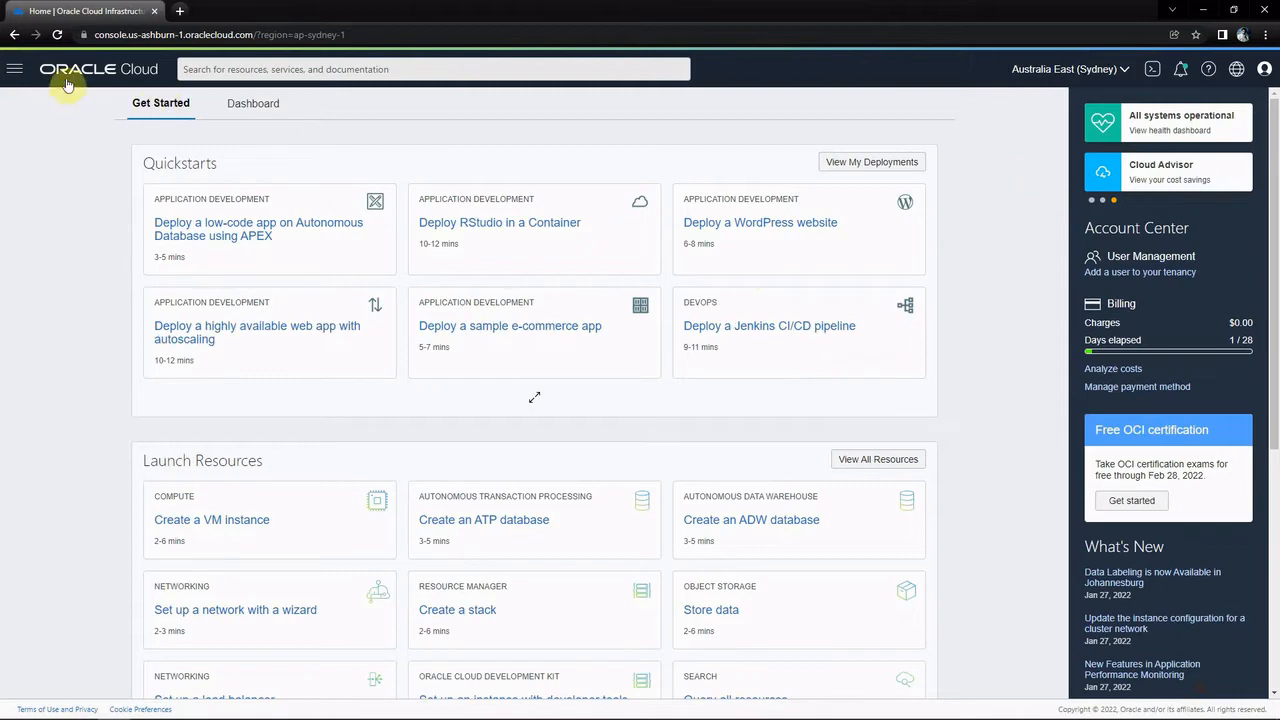
# - Navigate to Networking > Virtual Cloud Networks and open the demo-vcn details
pyautogui.click(14, 68)
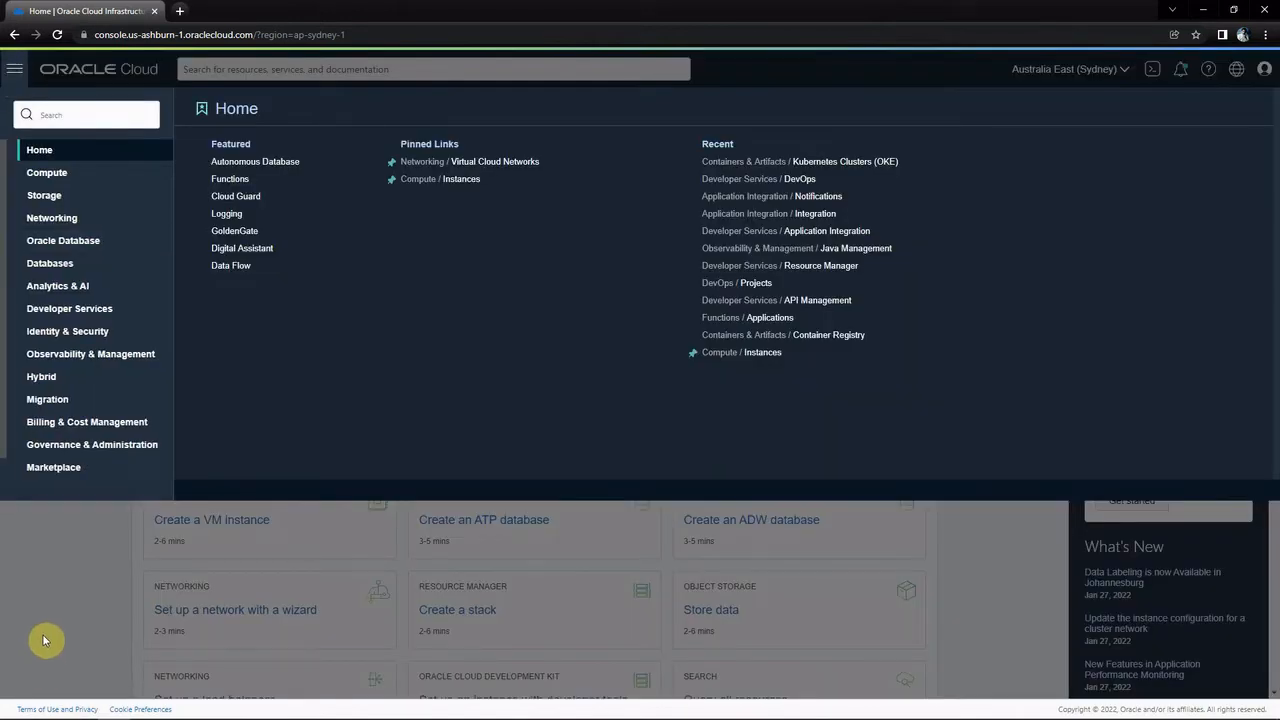
pyautogui.moveTo(45, 233)
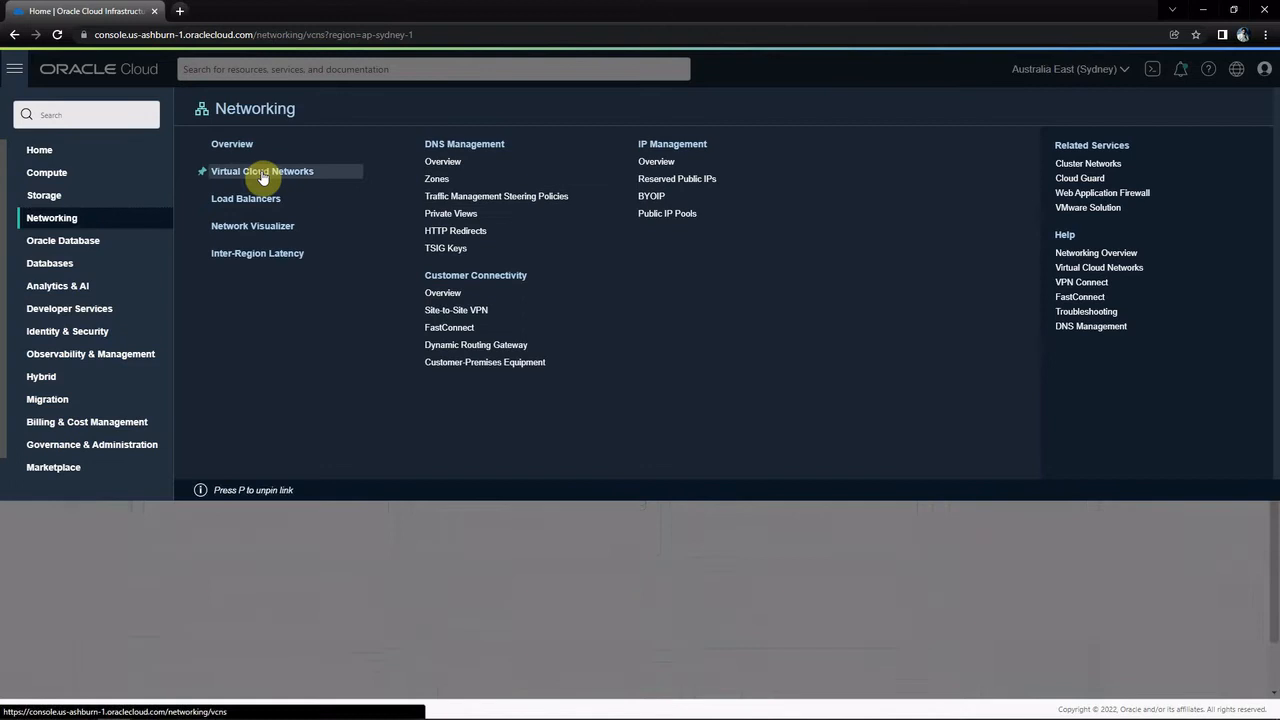
pyautogui.click(262, 171)
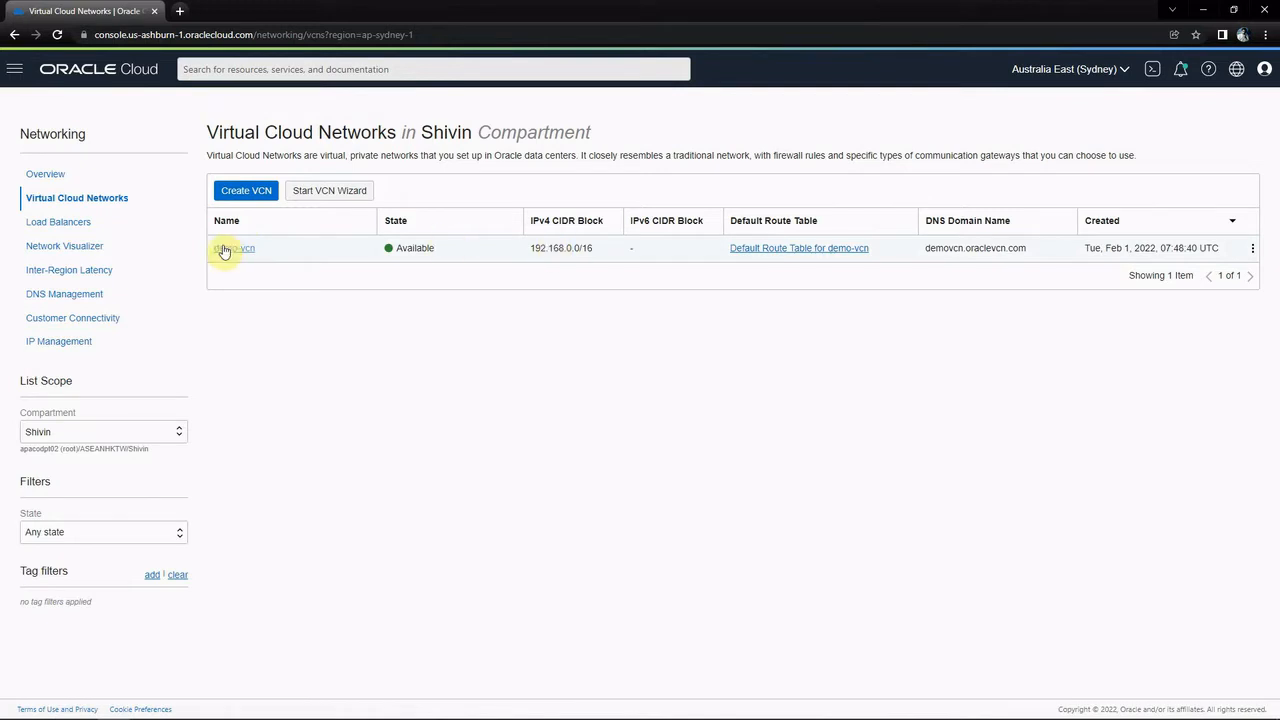
pyautogui.click(234, 248)
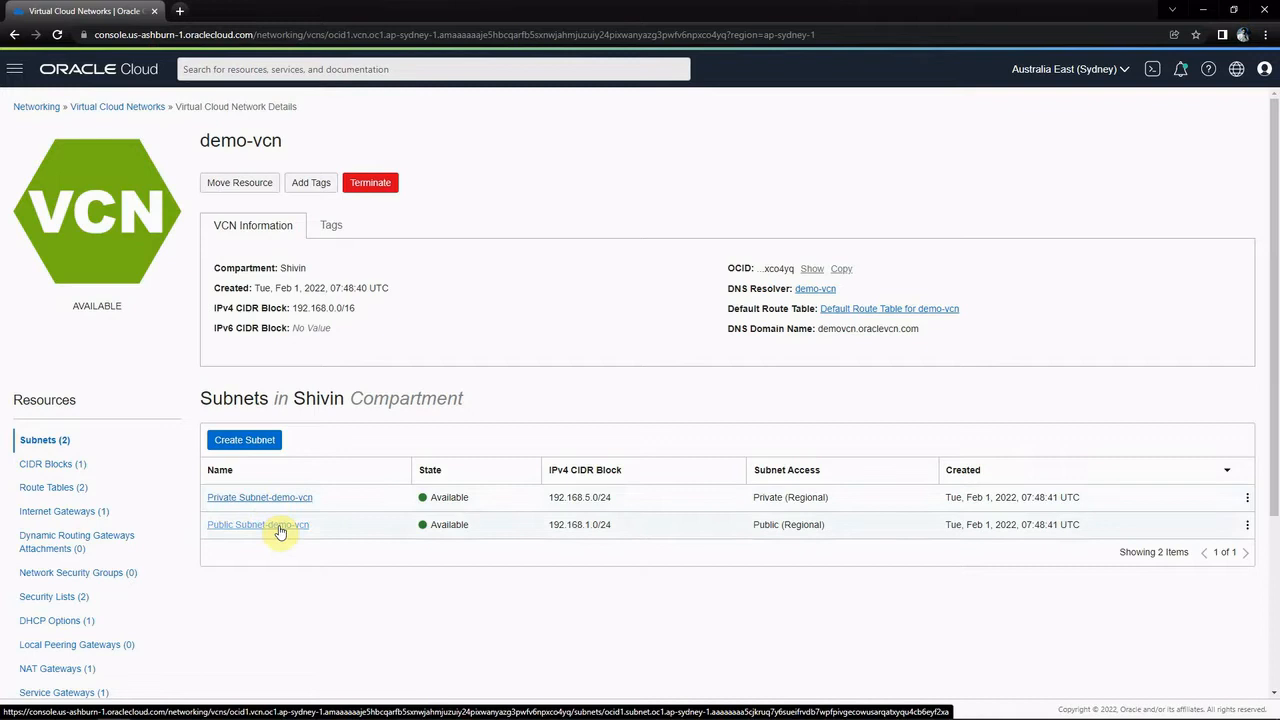
# - From the Public Subnet, view the Default Security List for demo-vcn and its ingress rules
pyautogui.click(257, 524)
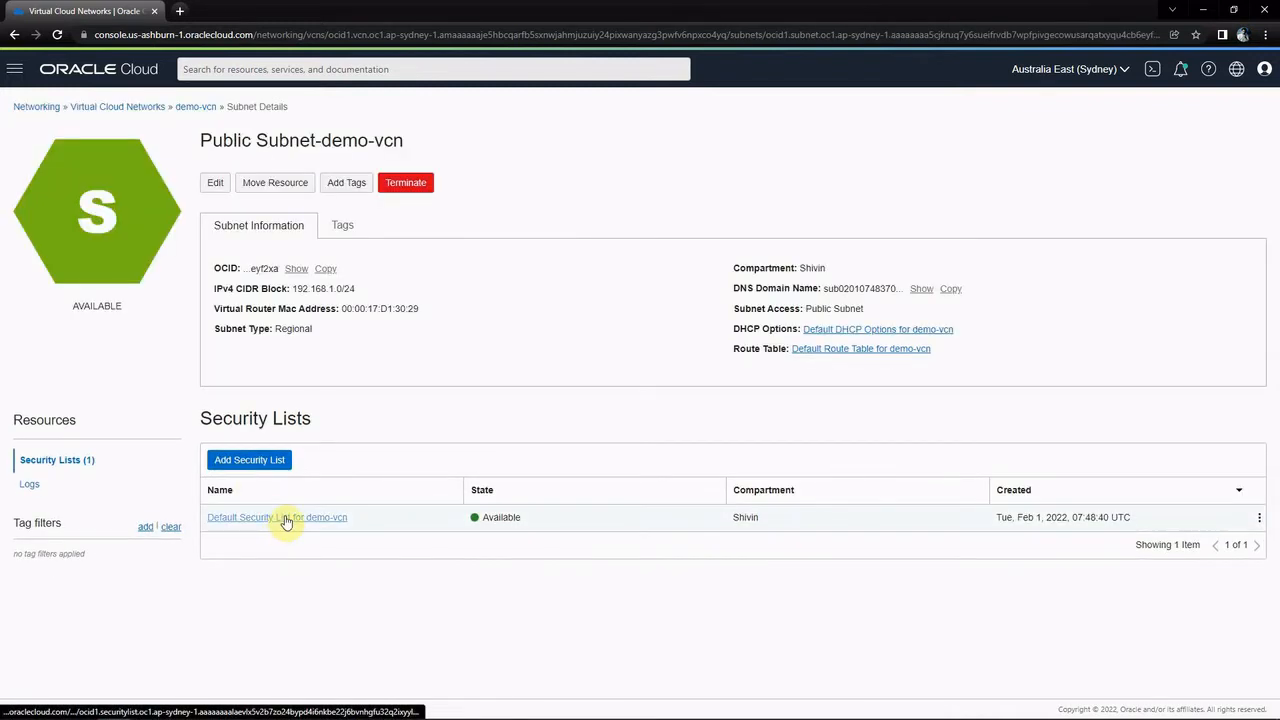
pyautogui.click(276, 517)
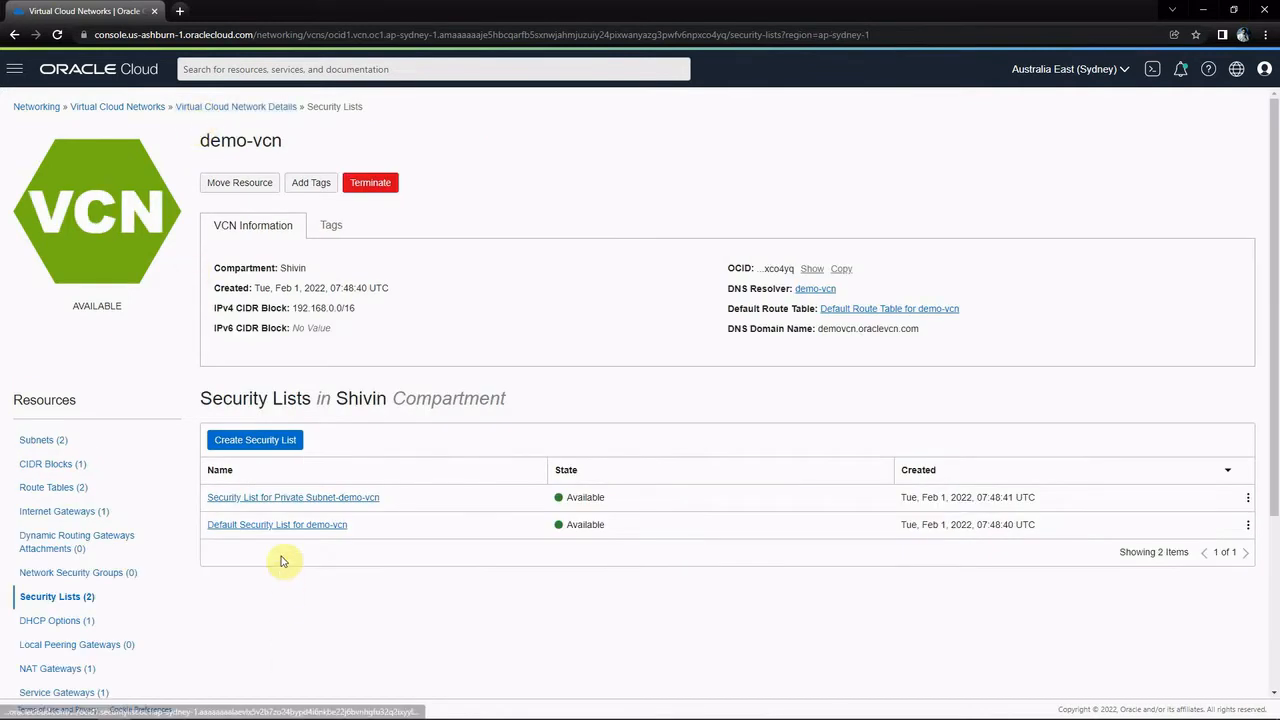
pyautogui.click(277, 524)
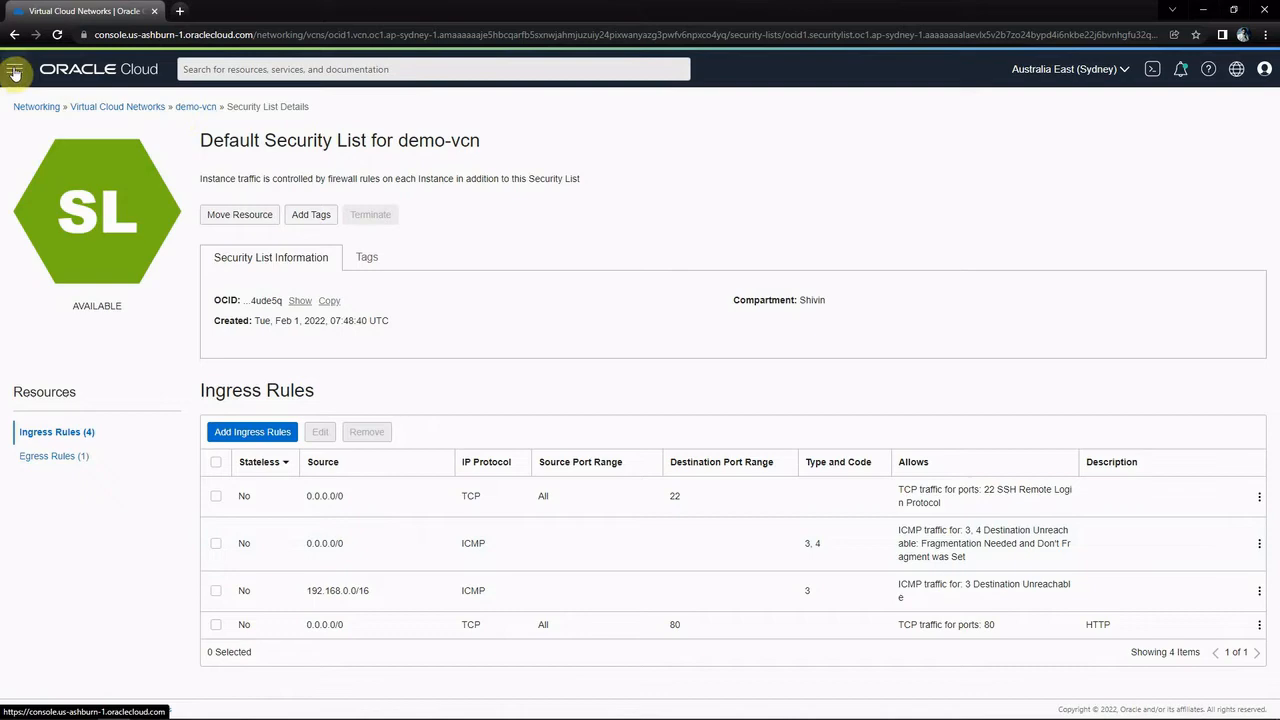
# - Navigate to Compute > Instances to list the Shivin compartment's instances
pyautogui.click(14, 69)
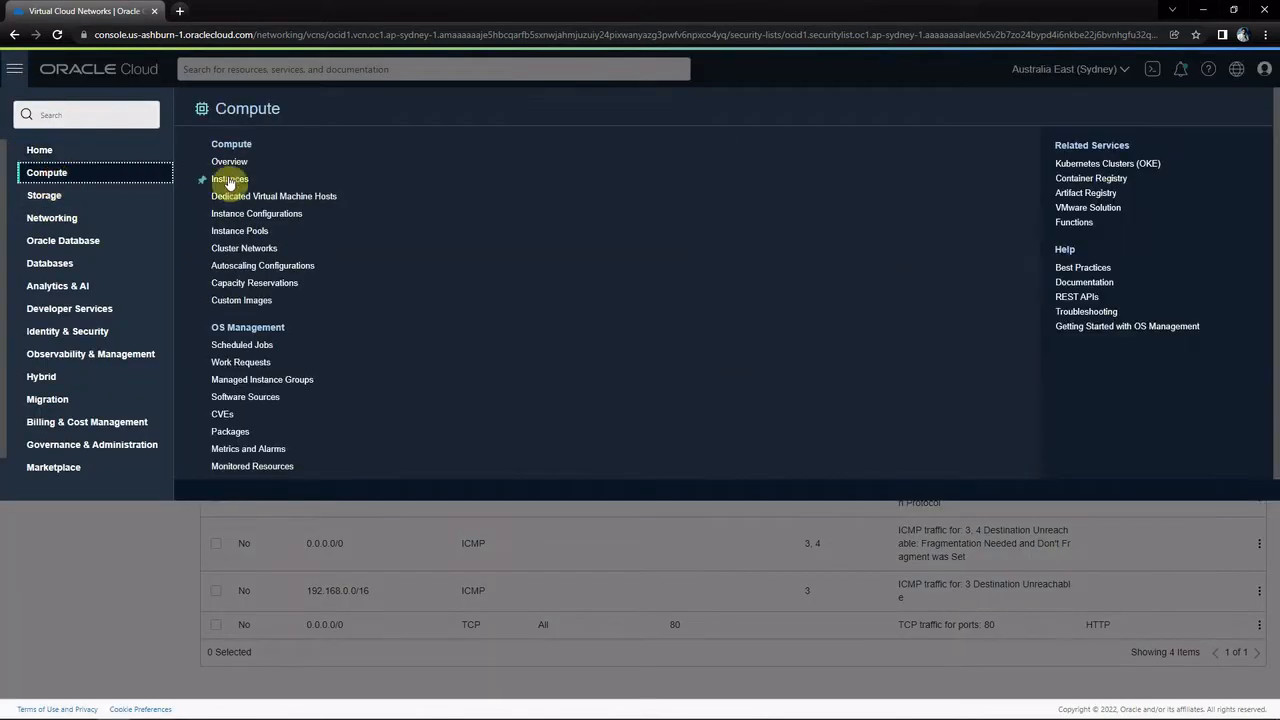
pyautogui.click(229, 179)
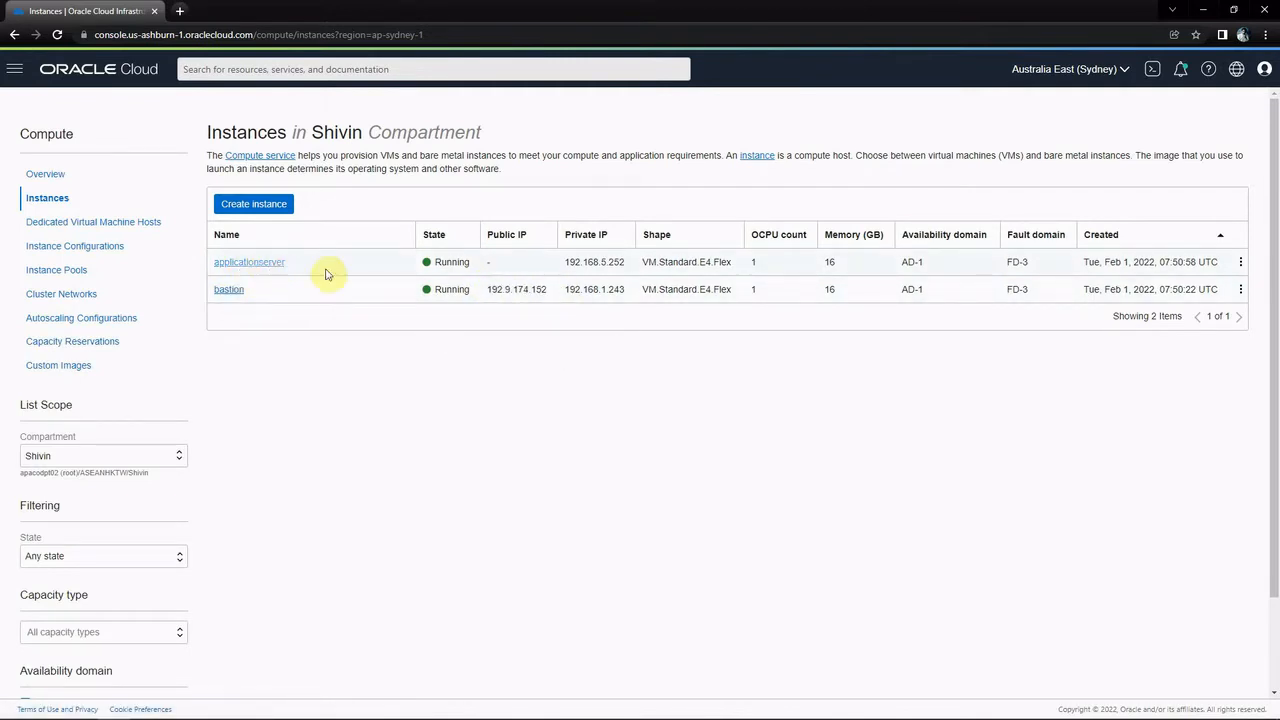
pyautogui.moveTo(594, 261)
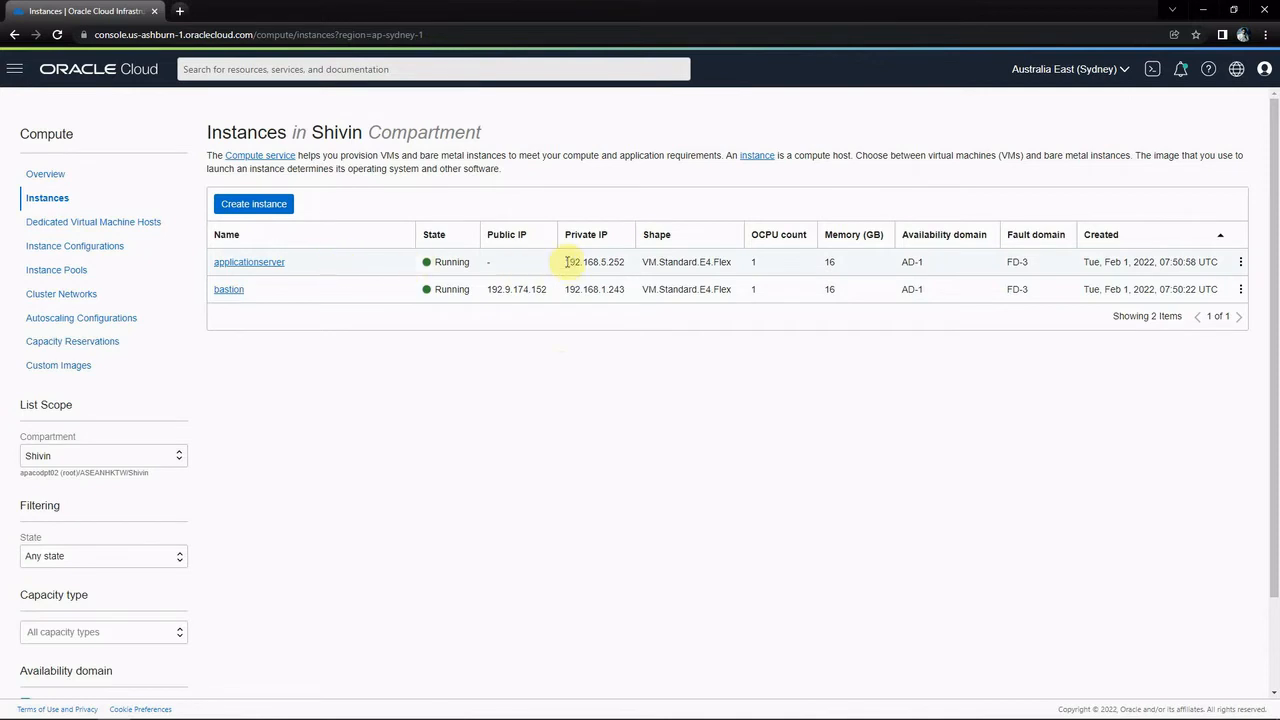
# - Select and copy the bastion's public IP address from the instances list
pyautogui.doubleClick(593, 261)
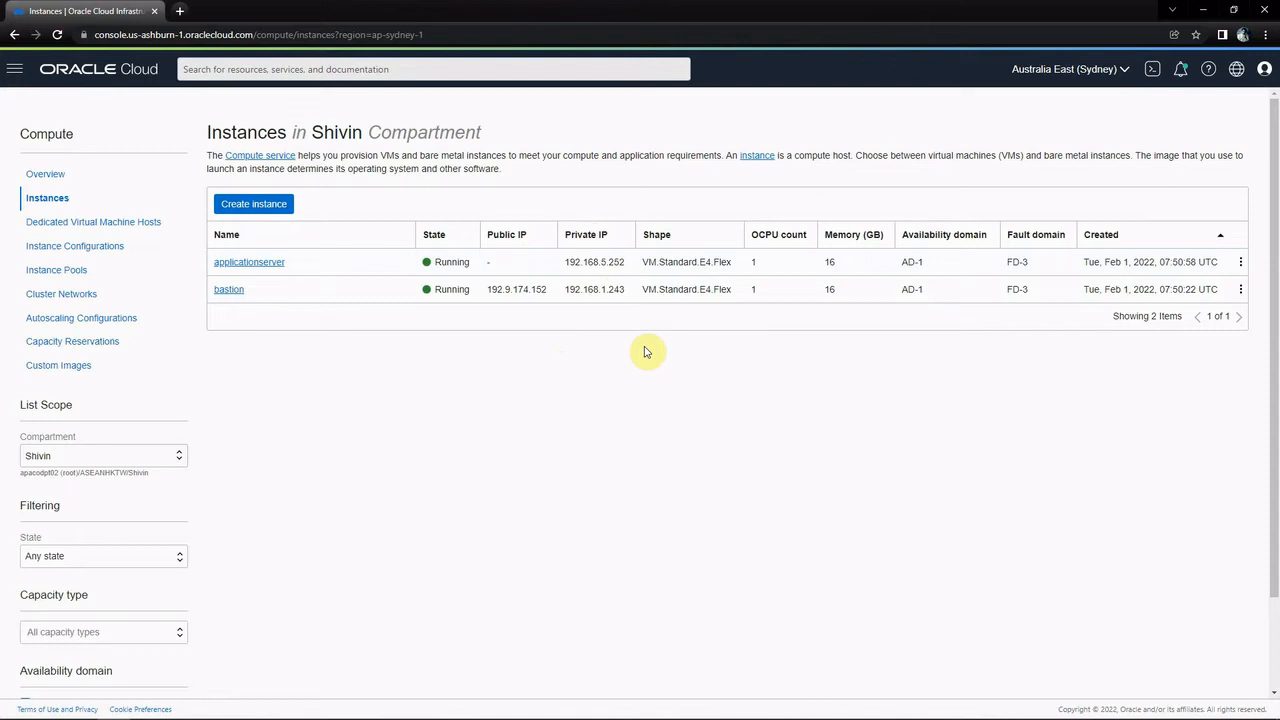
pyautogui.doubleClick(517, 289)
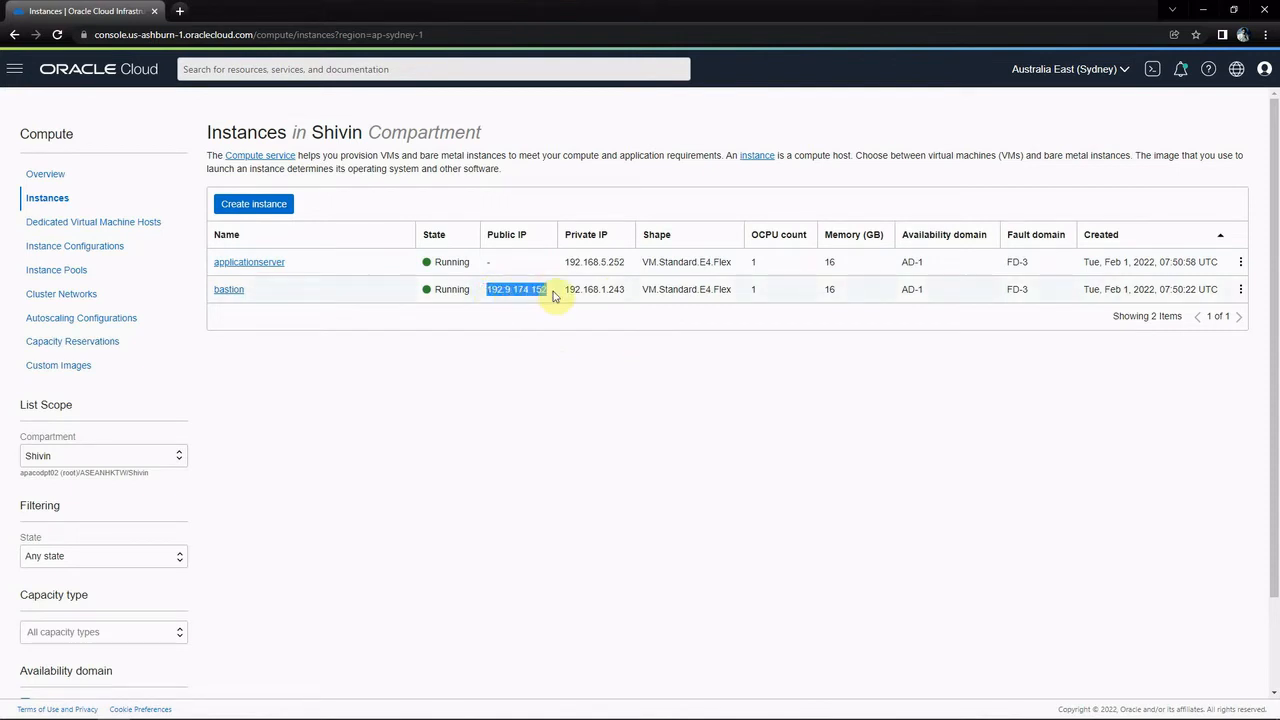
pyautogui.rightClick(515, 289)
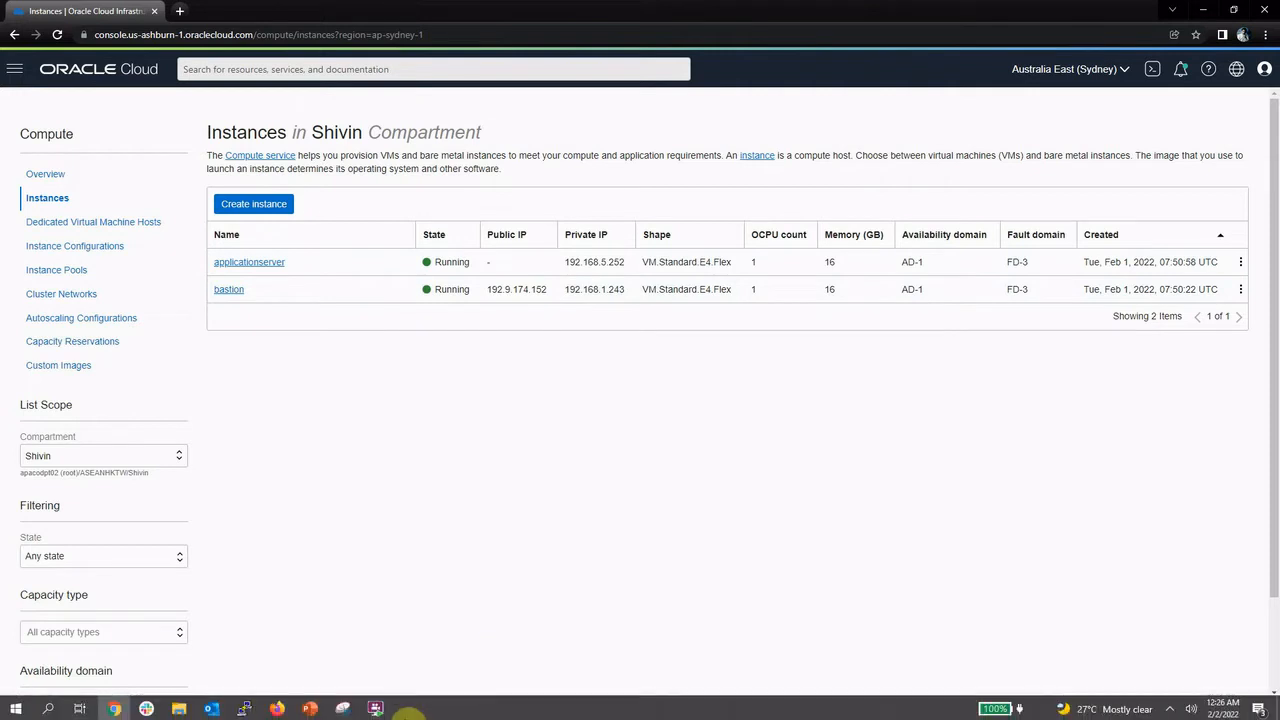
pyautogui.click(375, 709)
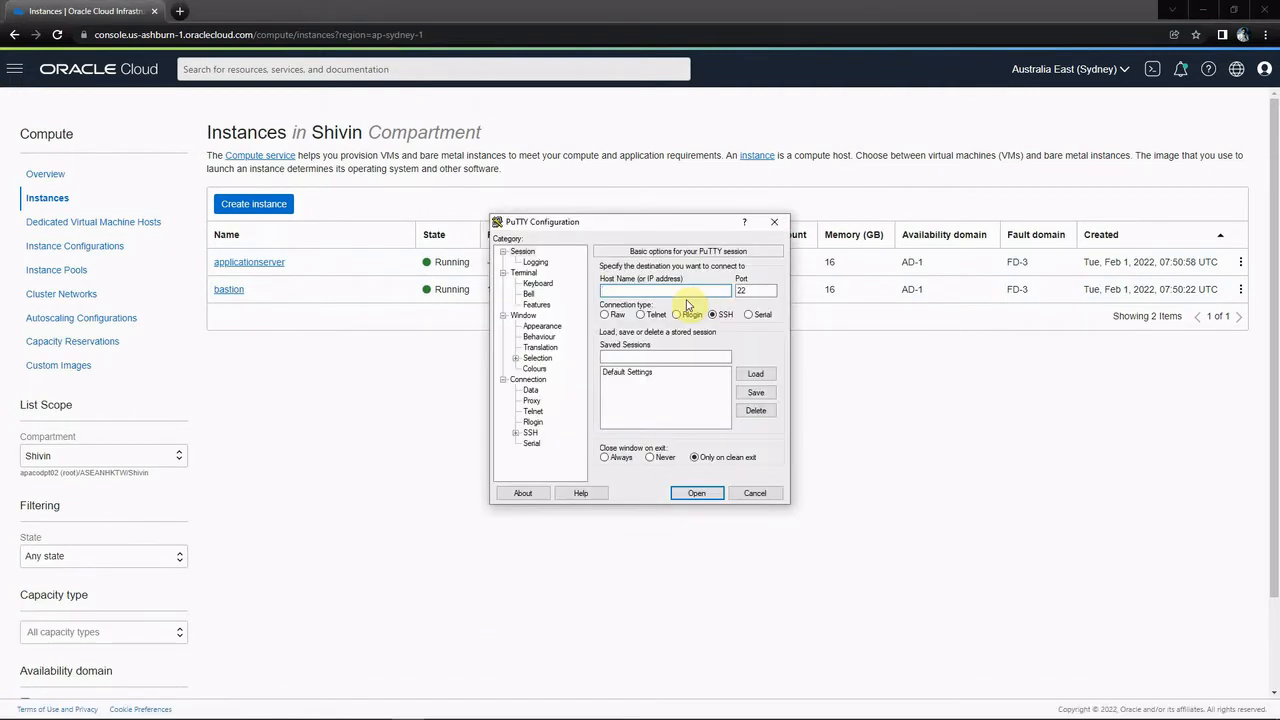
pyautogui.write('opc@')
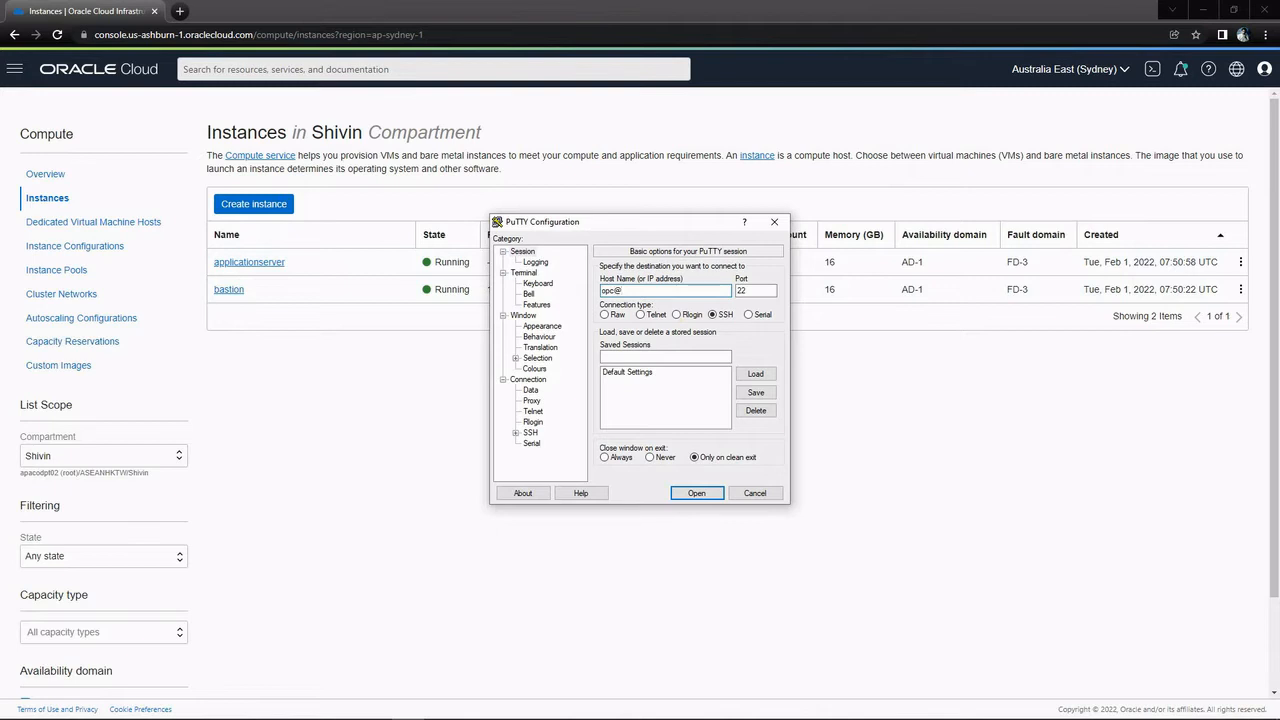
pyautogui.write('192.9.174.152')
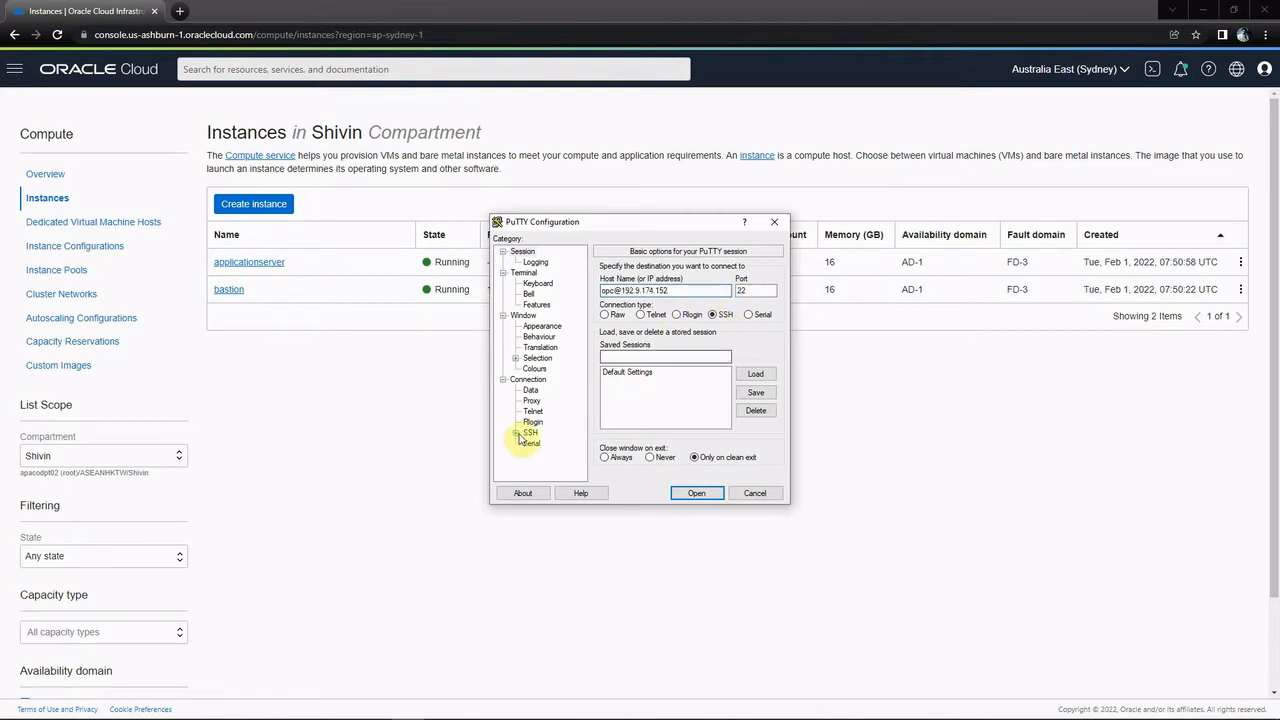
pyautogui.click(543, 421)
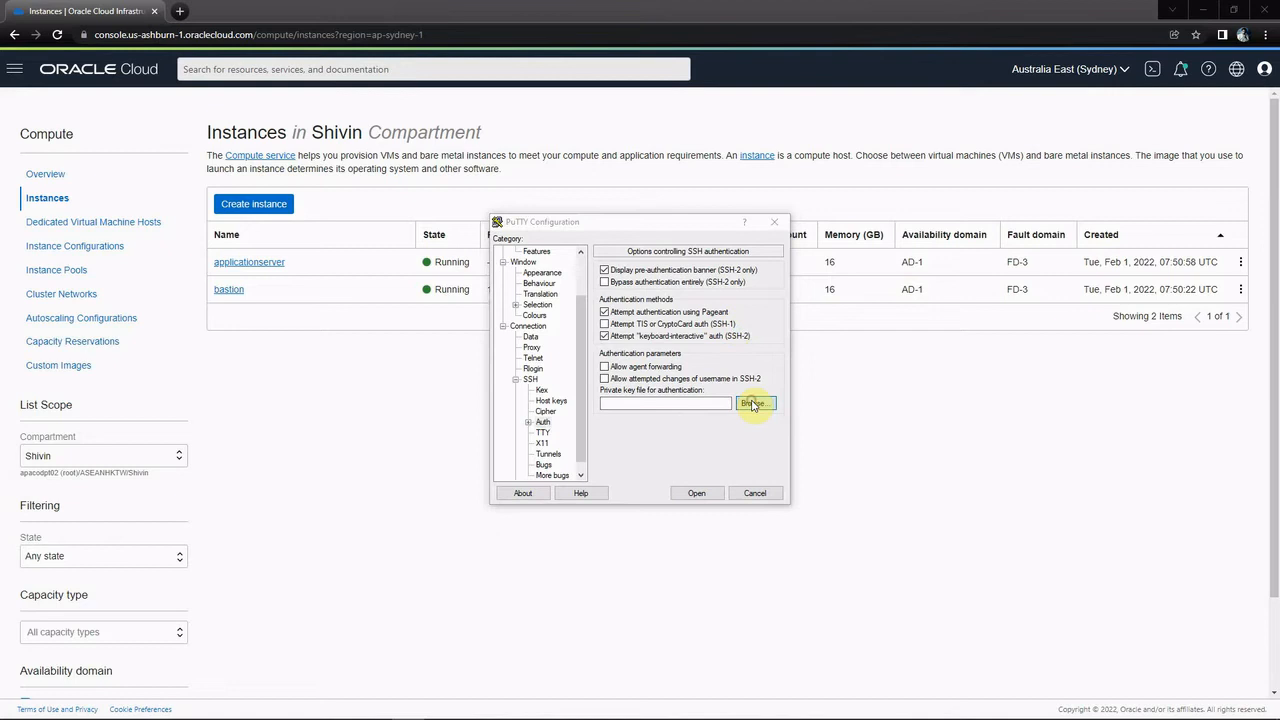
pyautogui.click(755, 403)
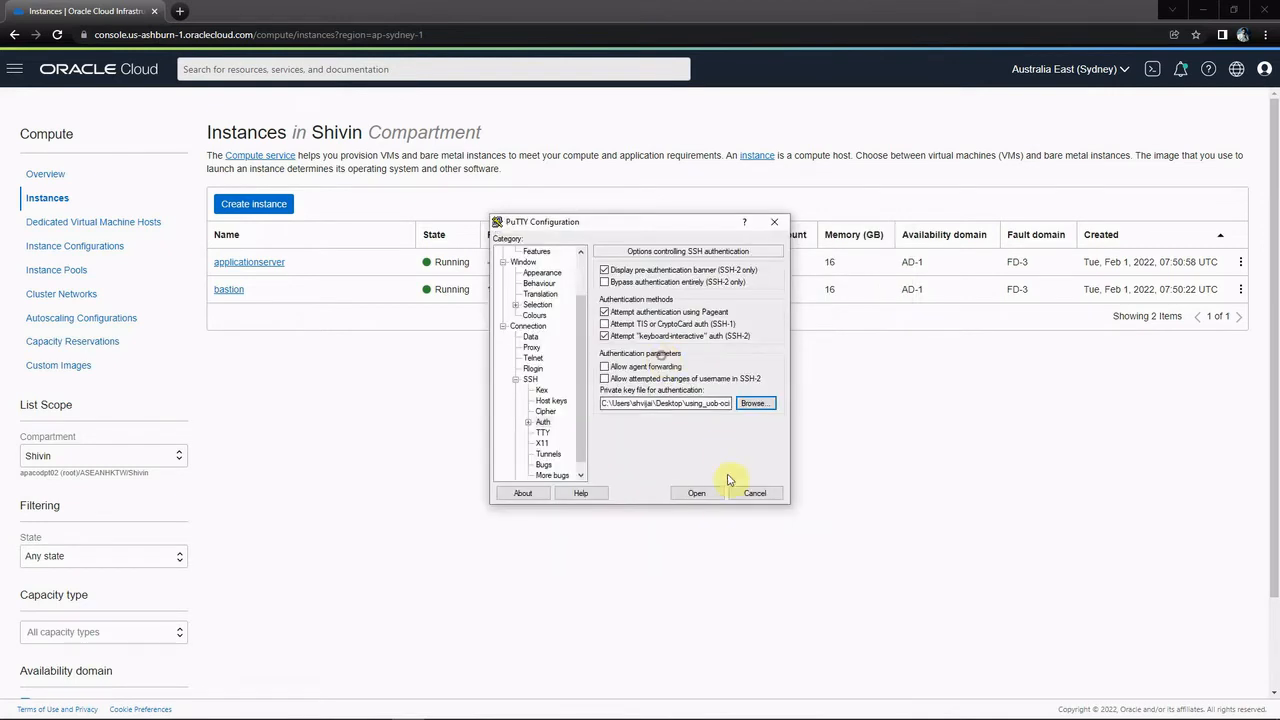
pyautogui.click(696, 493)
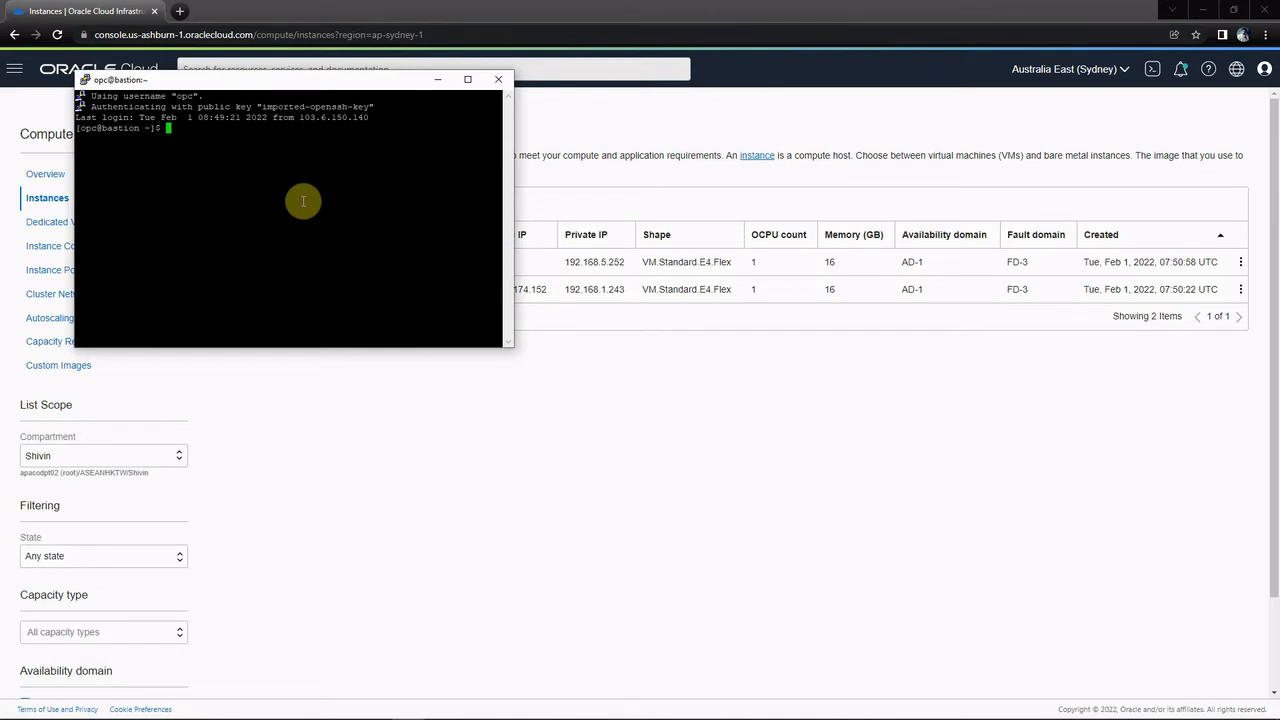
# - Become root with sudo su - and SSH to the application server at 192.168.5.252
pyautogui.write('sudo su -')
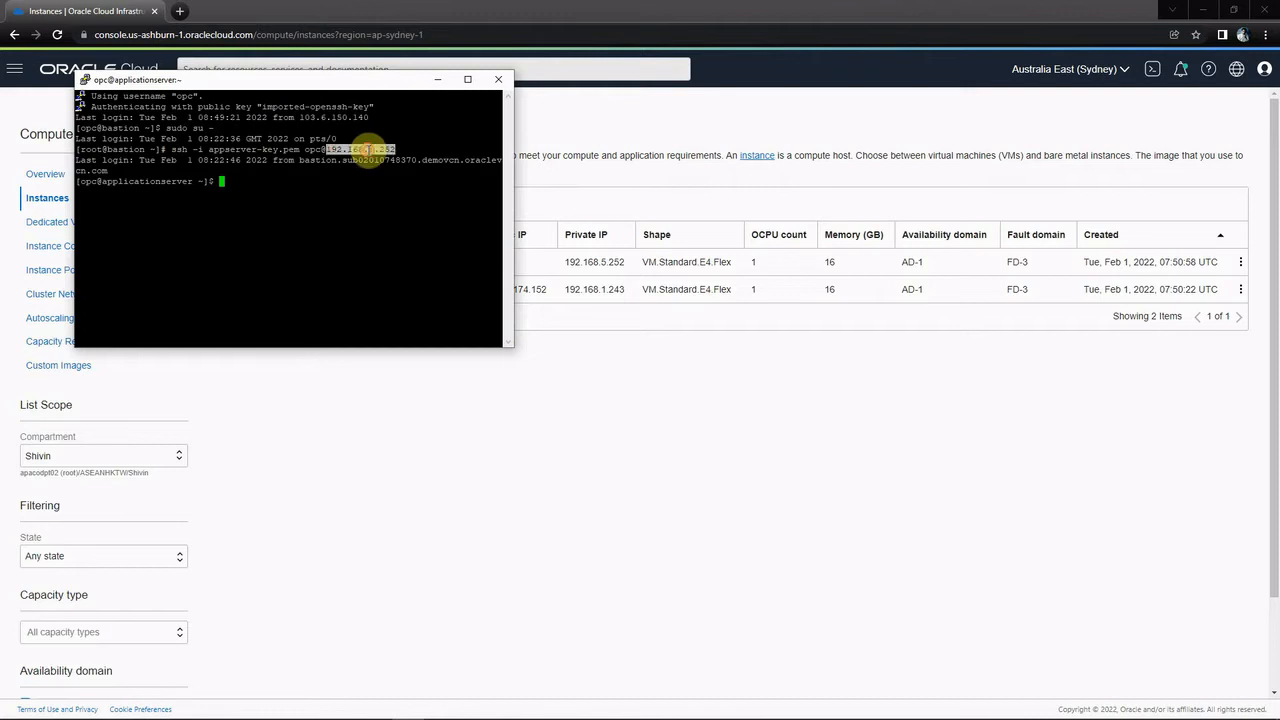
pyautogui.moveTo(253, 68)
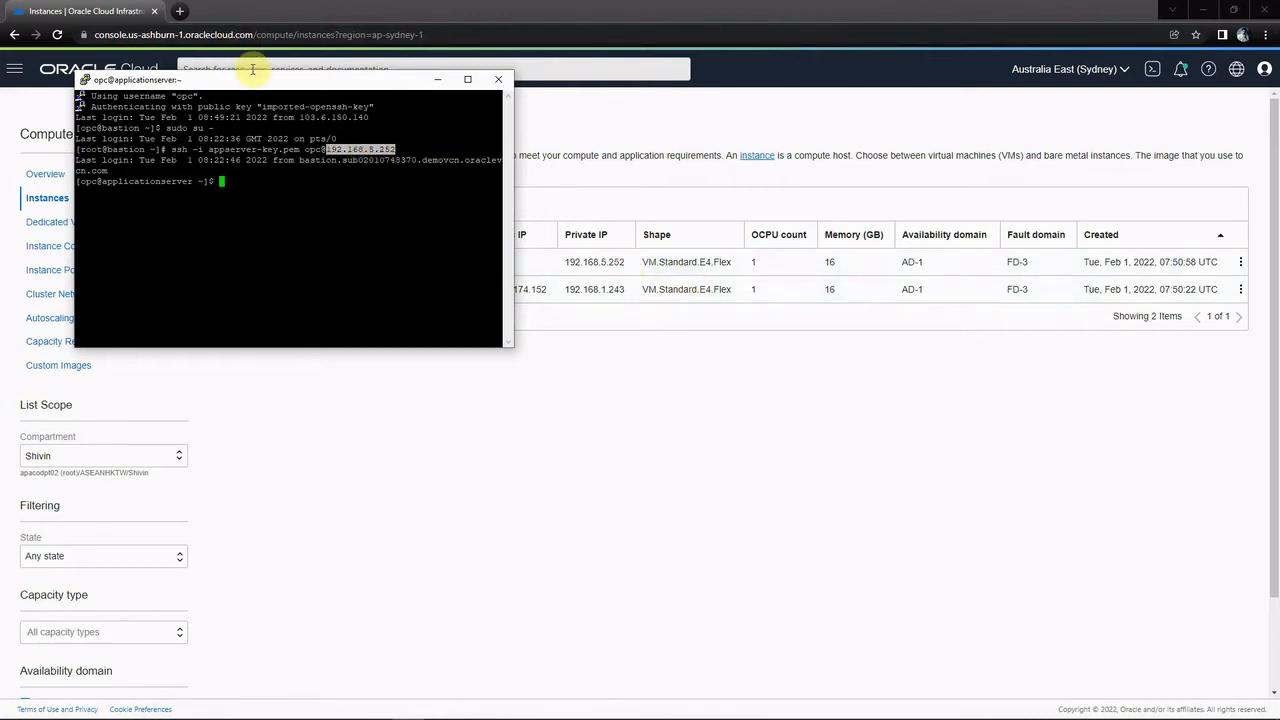
pyautogui.moveTo(290, 80); pyautogui.dragTo(420, 337)
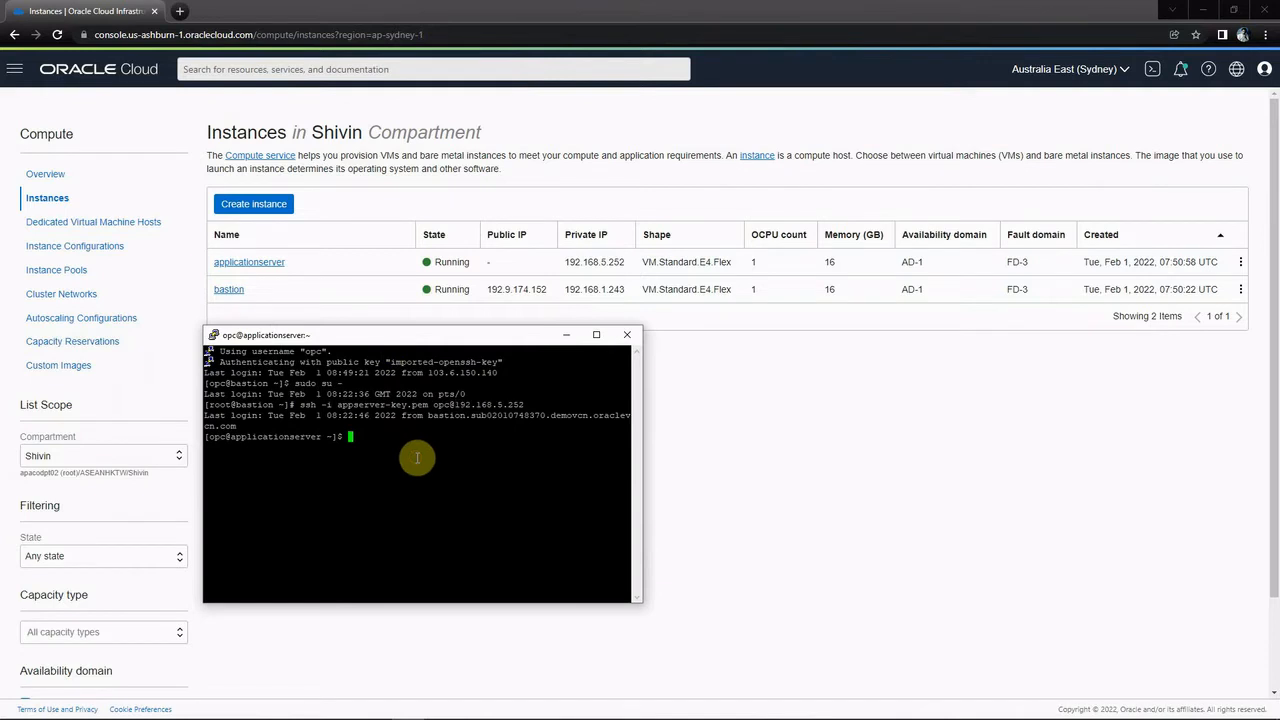
pyautogui.write('p')
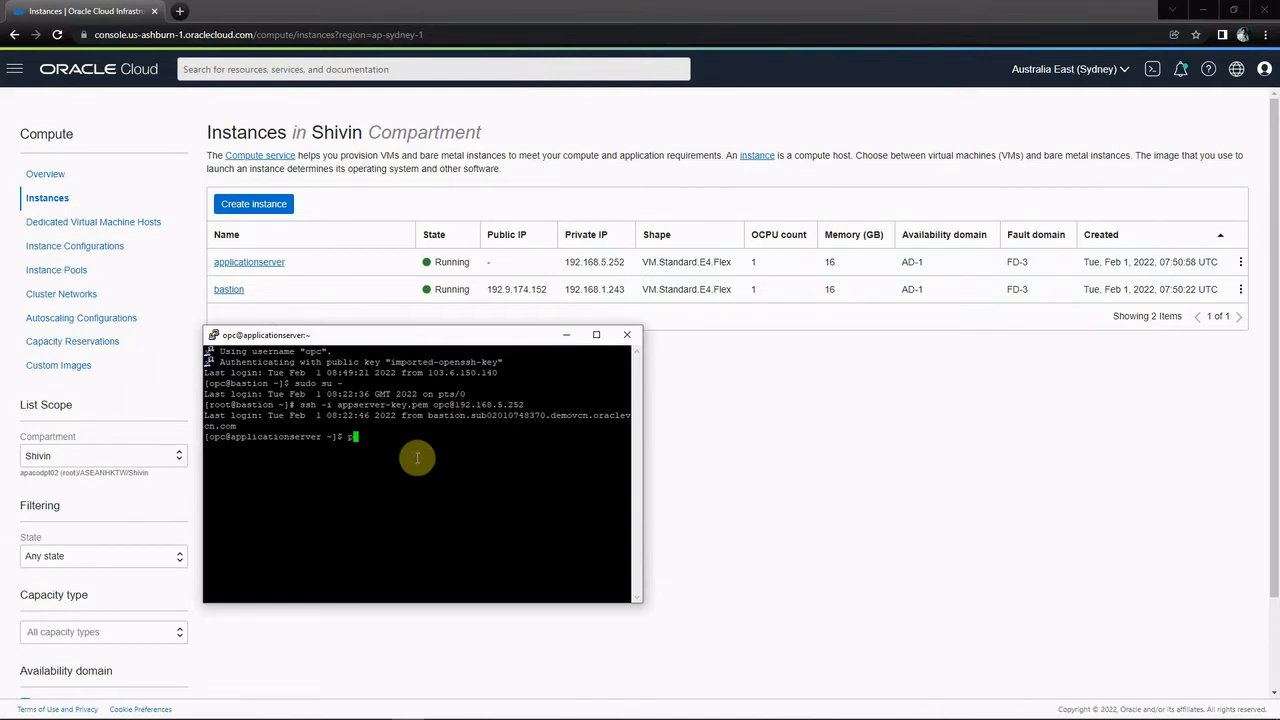
pyautogui.write('grep httpd')
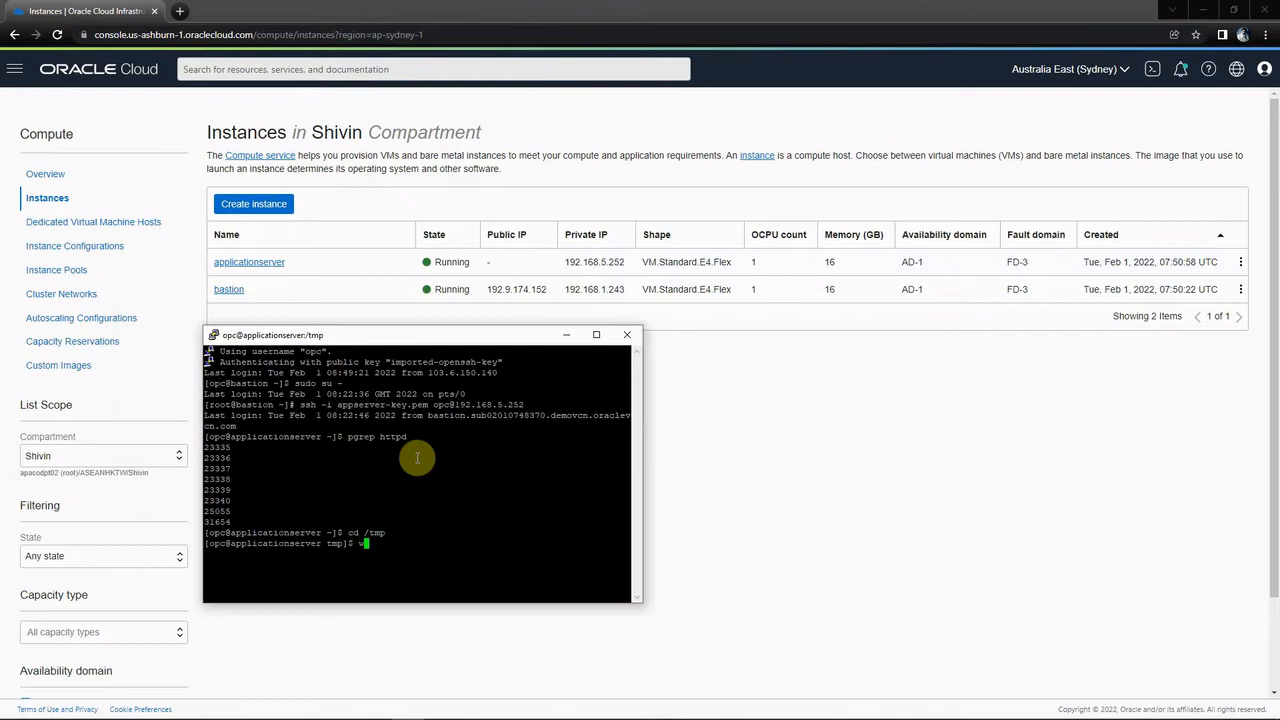
pyautogui.write('get')
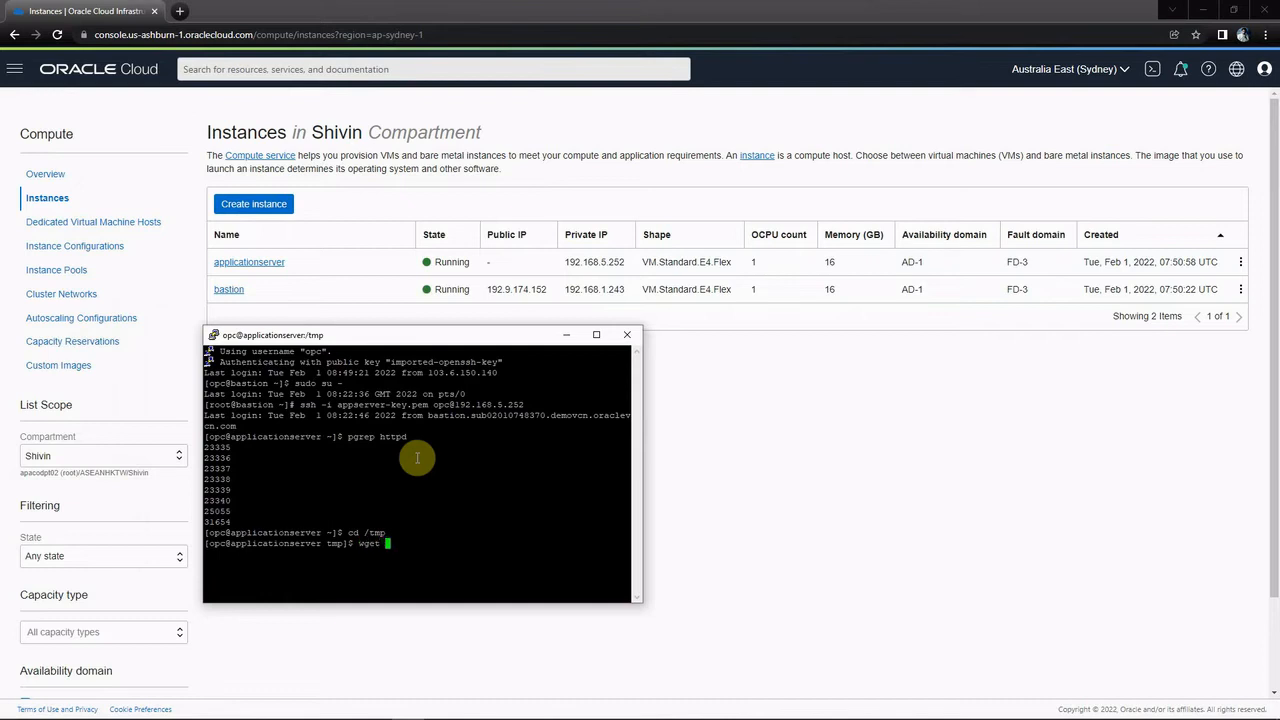
pyautogui.write('http://local')
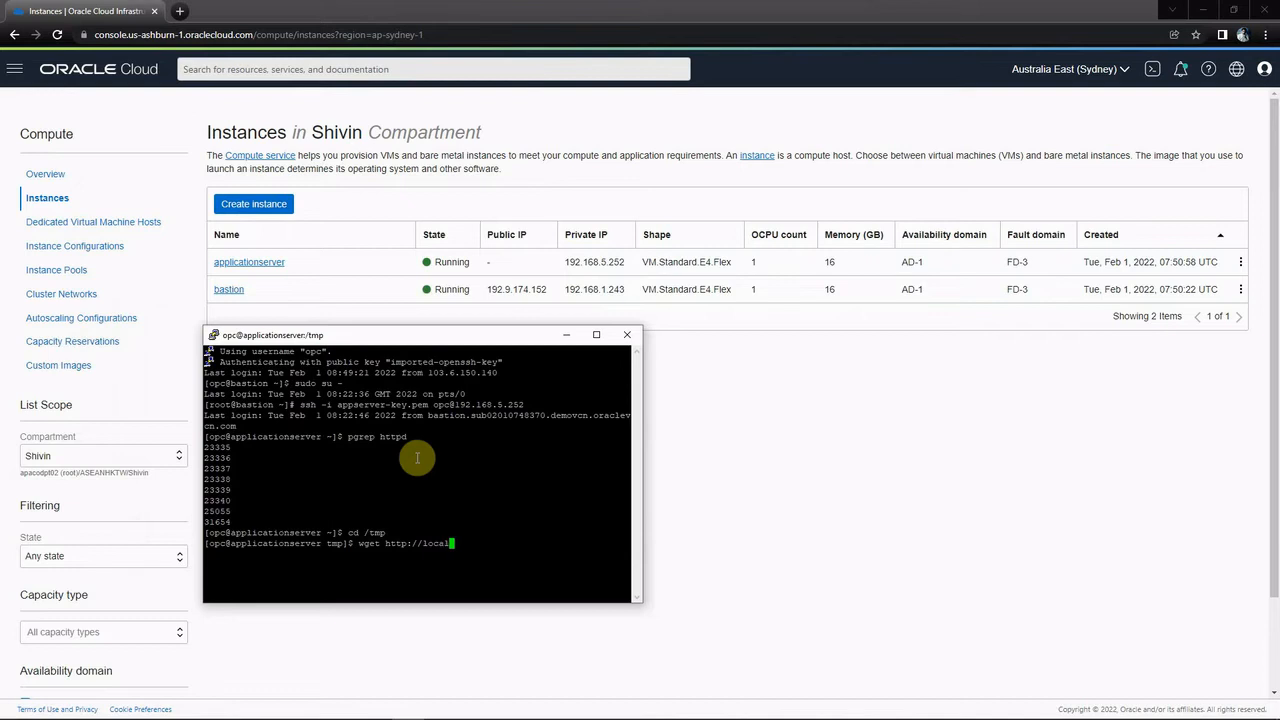
pyautogui.write('host')
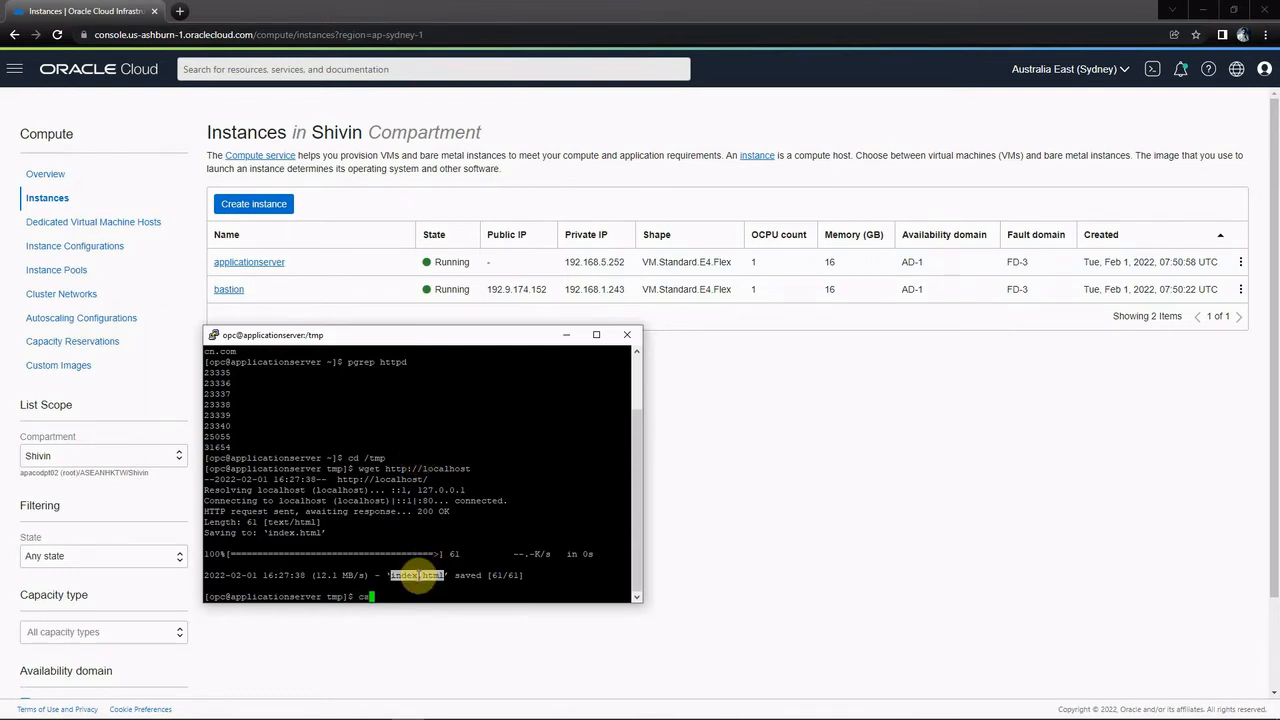
# - View the fetched index.html identifying the private-subnet server, then return to the bastion
pyautogui.write('cat index.htm')
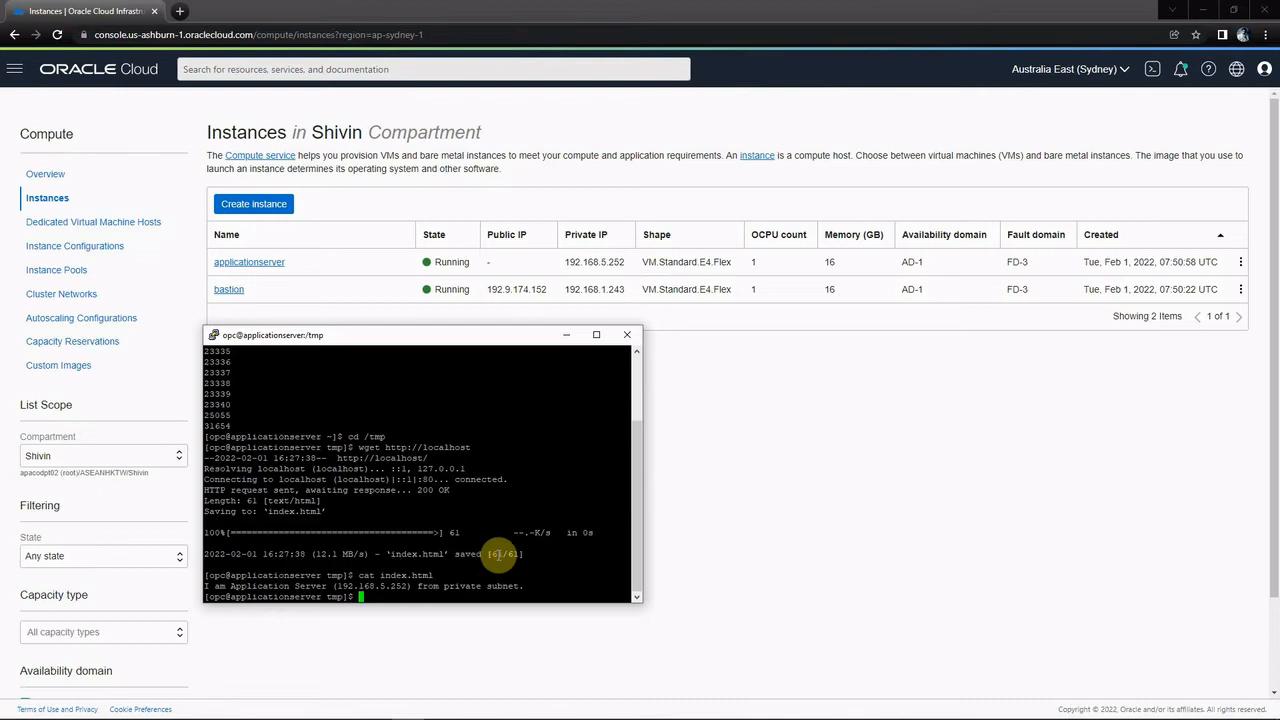
pyautogui.write('ls')
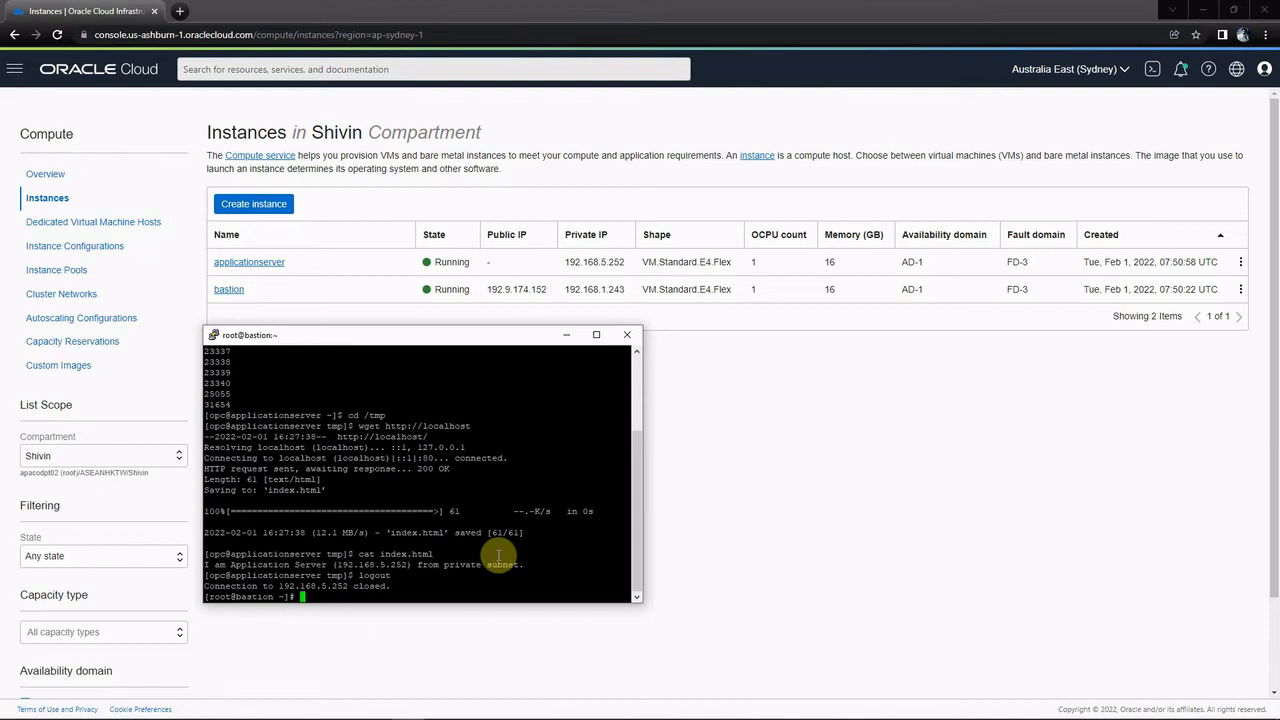
pyautogui.write('cd /s')
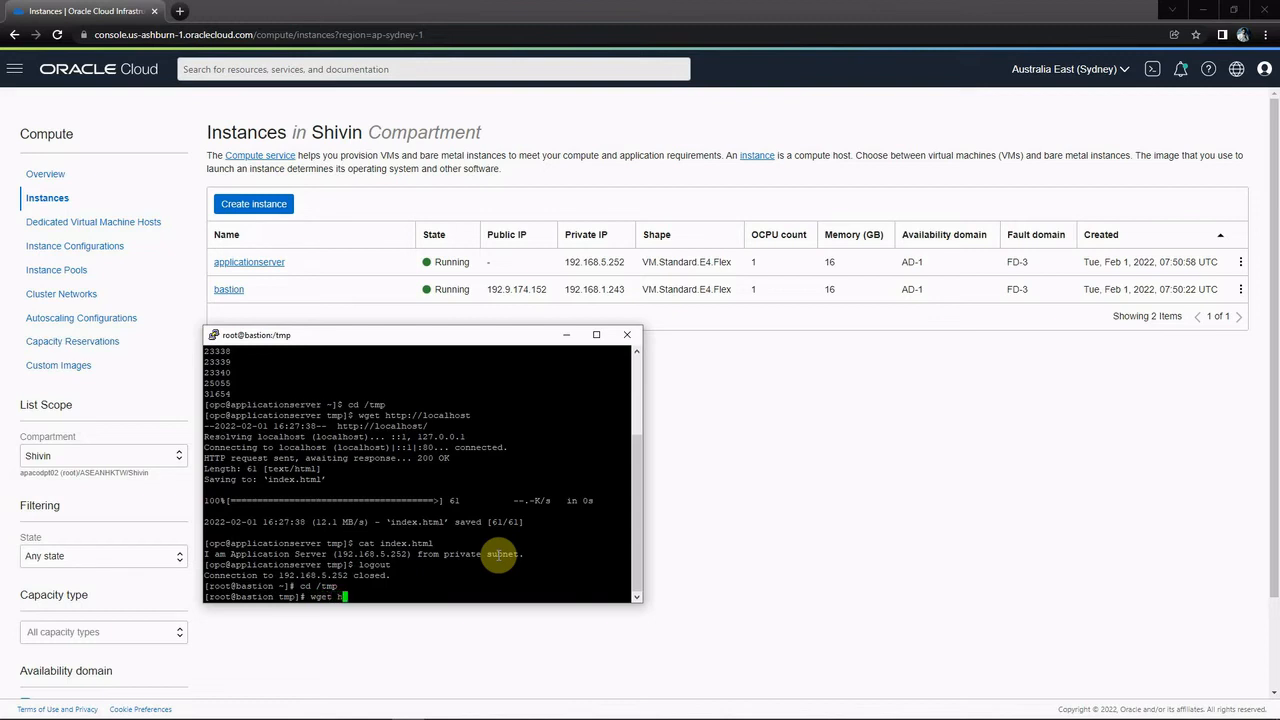
pyautogui.write('ttp')
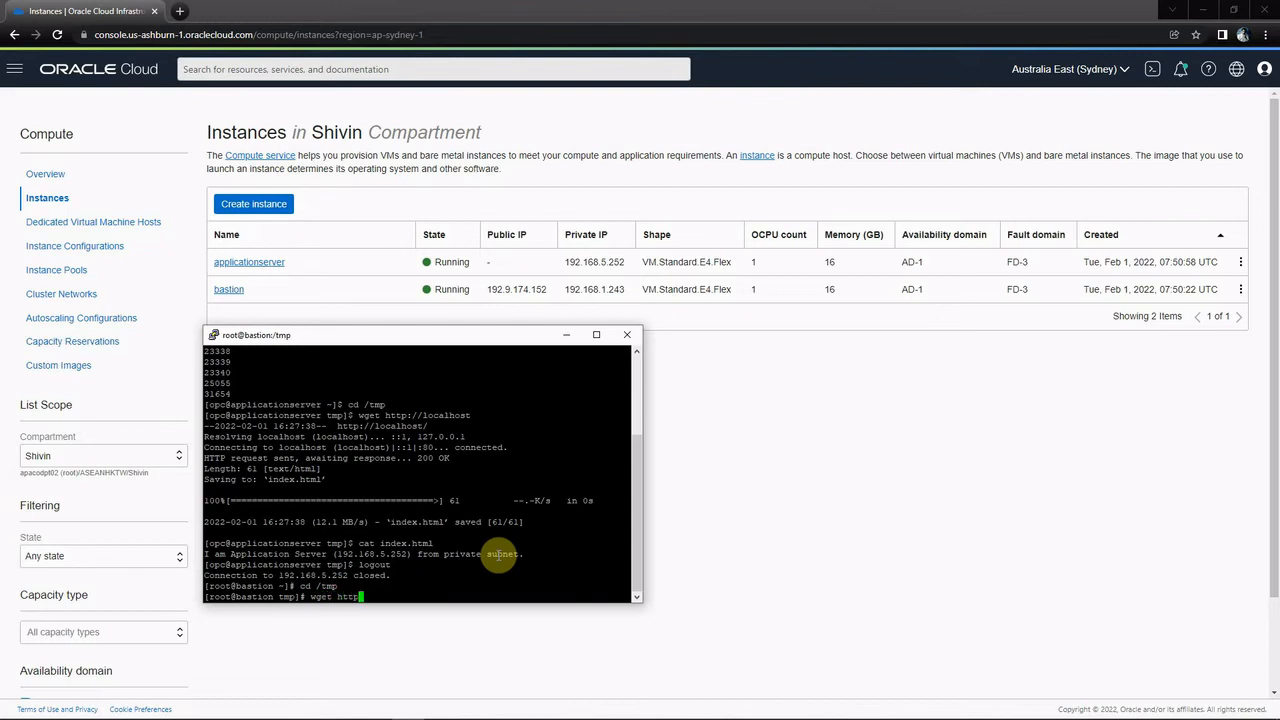
pyautogui.write('://192.168.5.252')
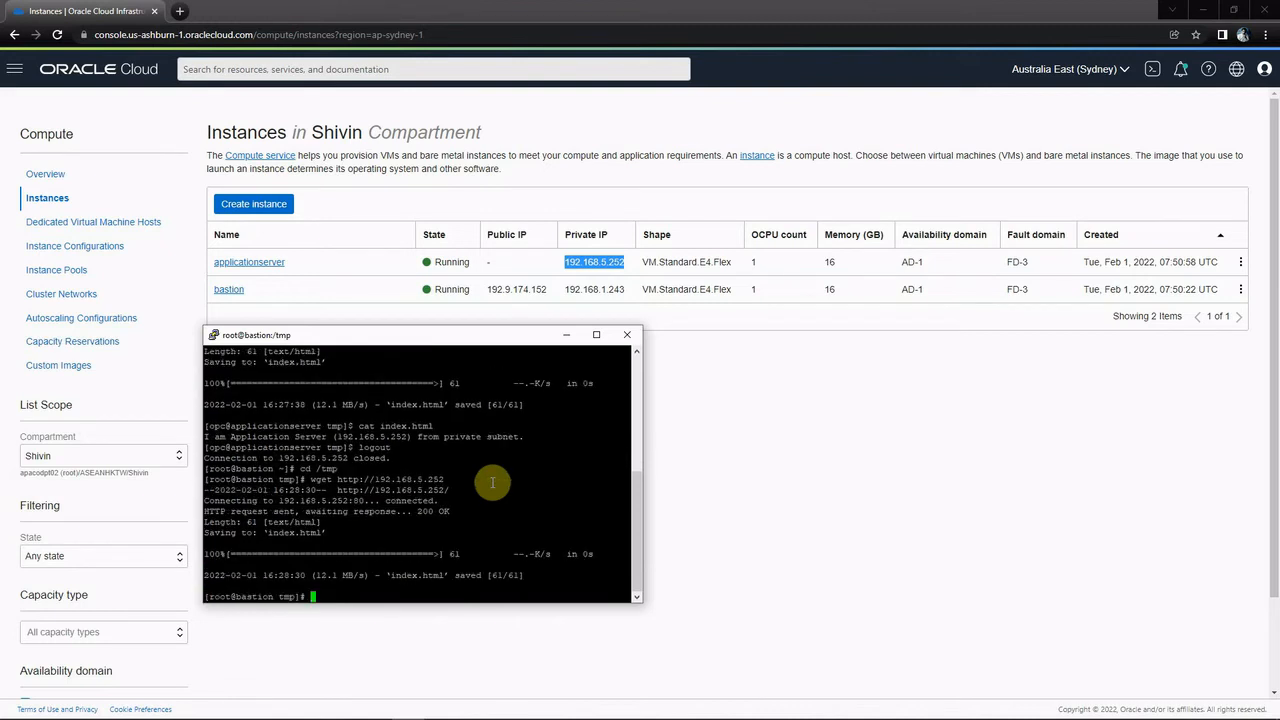
pyautogui.write('cat')
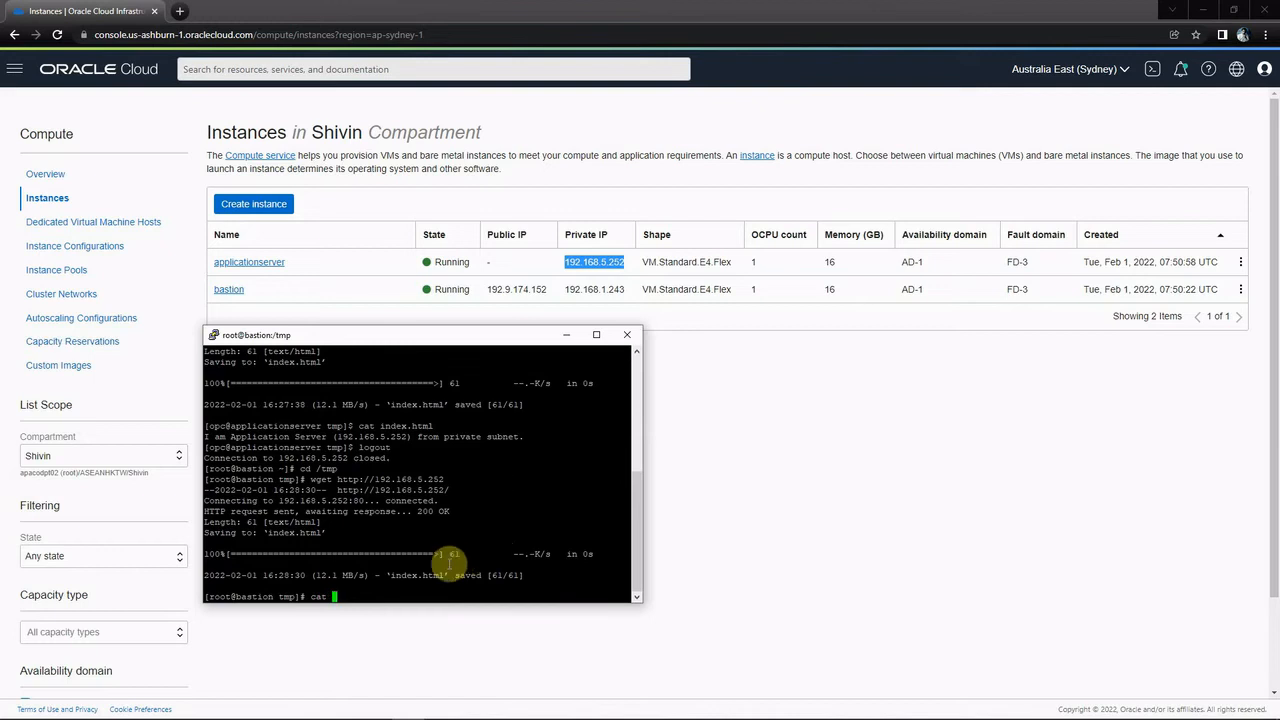
pyautogui.write('index.html1')
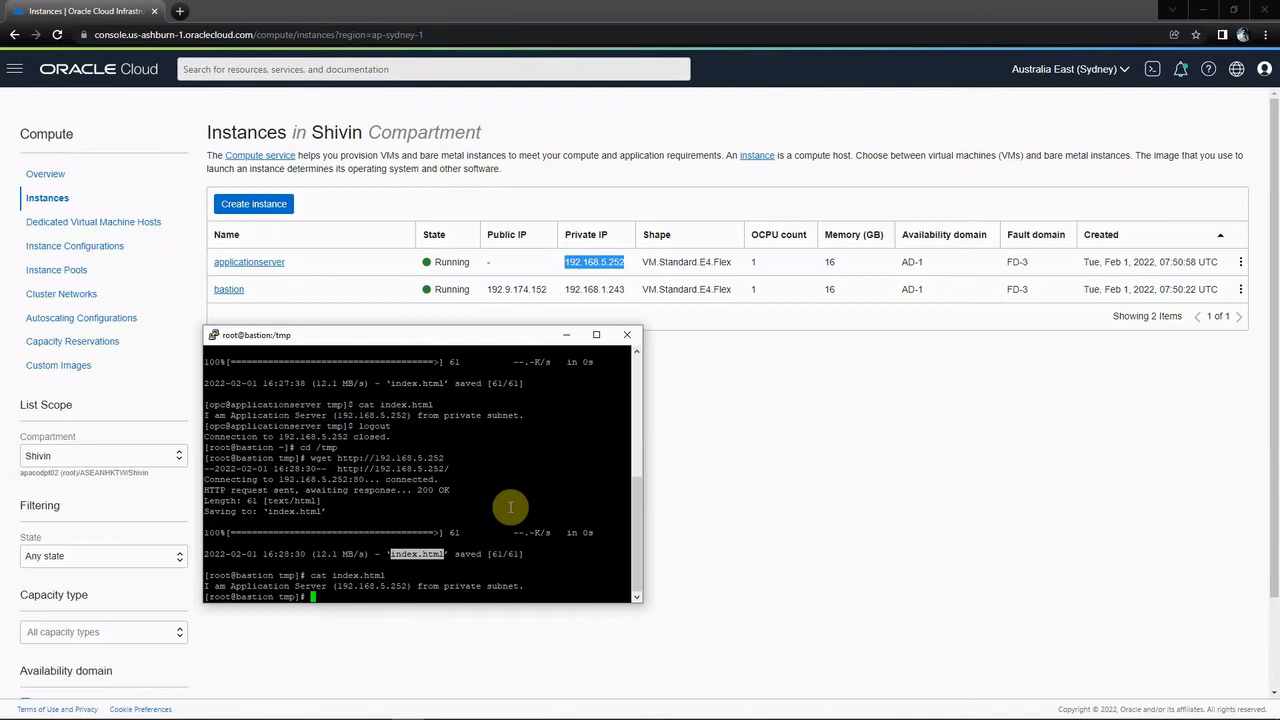
pyautogui.moveTo(609, 374)
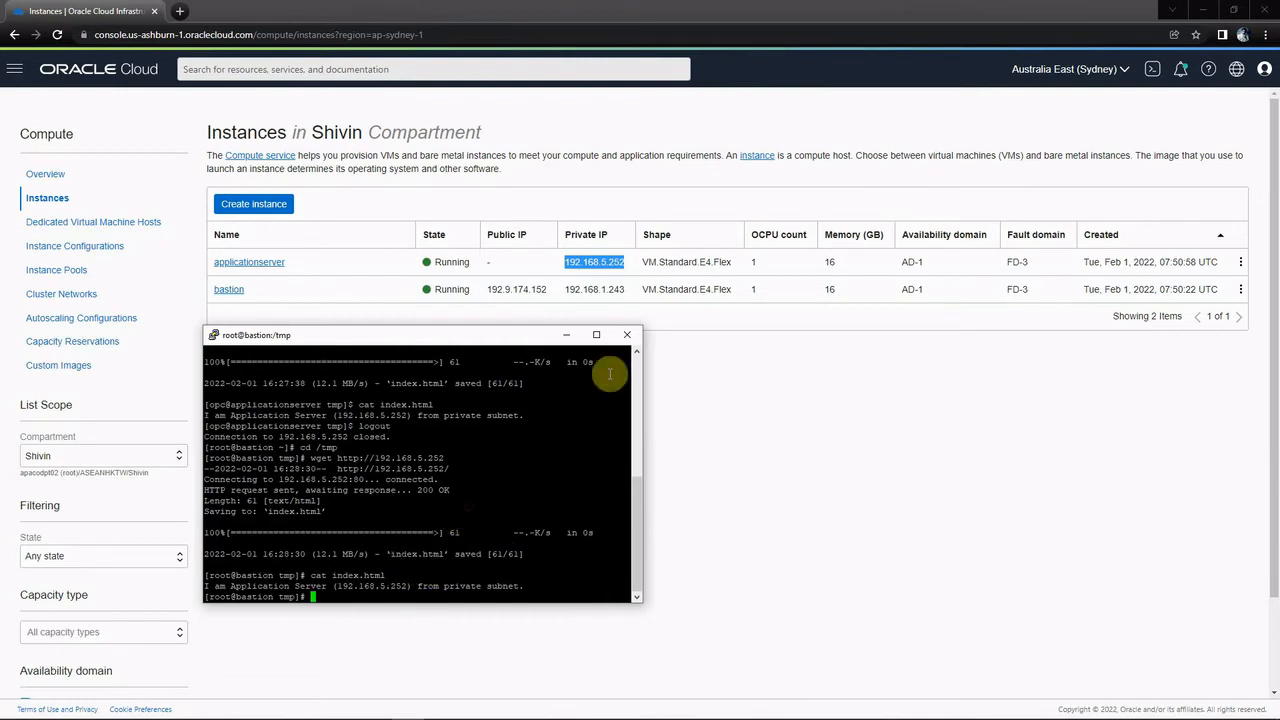
pyautogui.moveTo(629, 335)
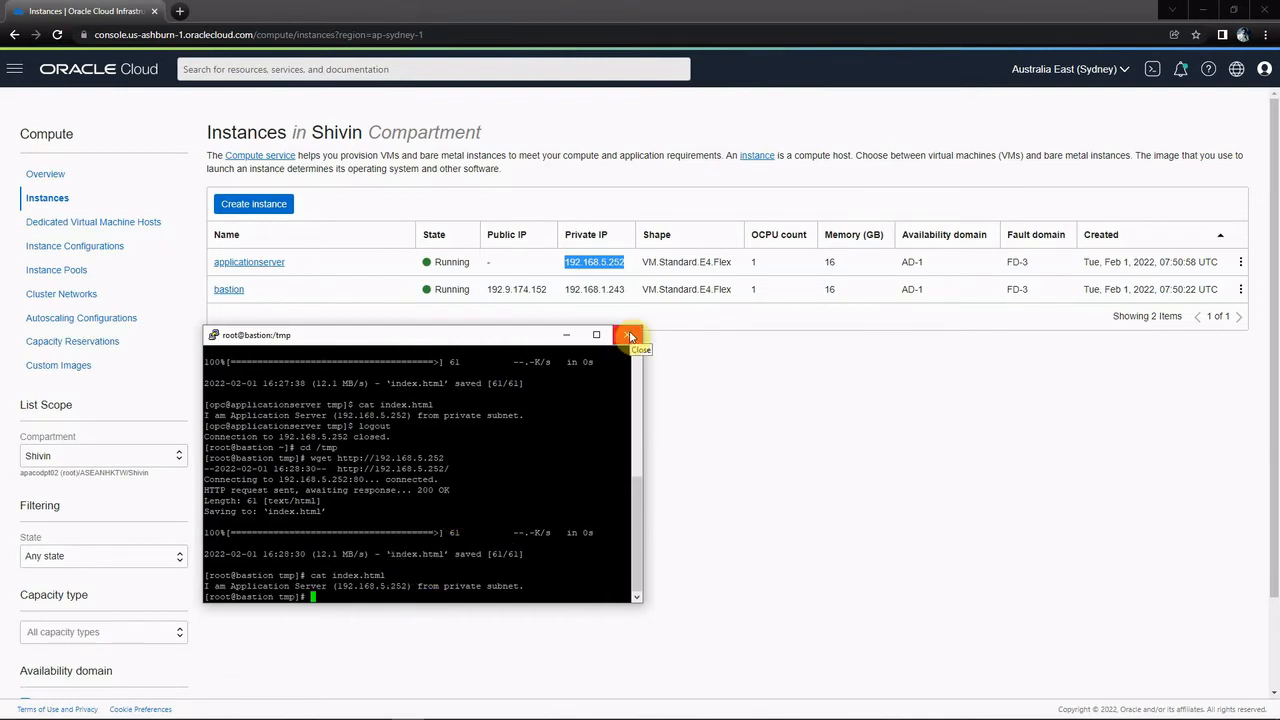
# - Close the bastion terminal session window
pyautogui.click(630, 335)
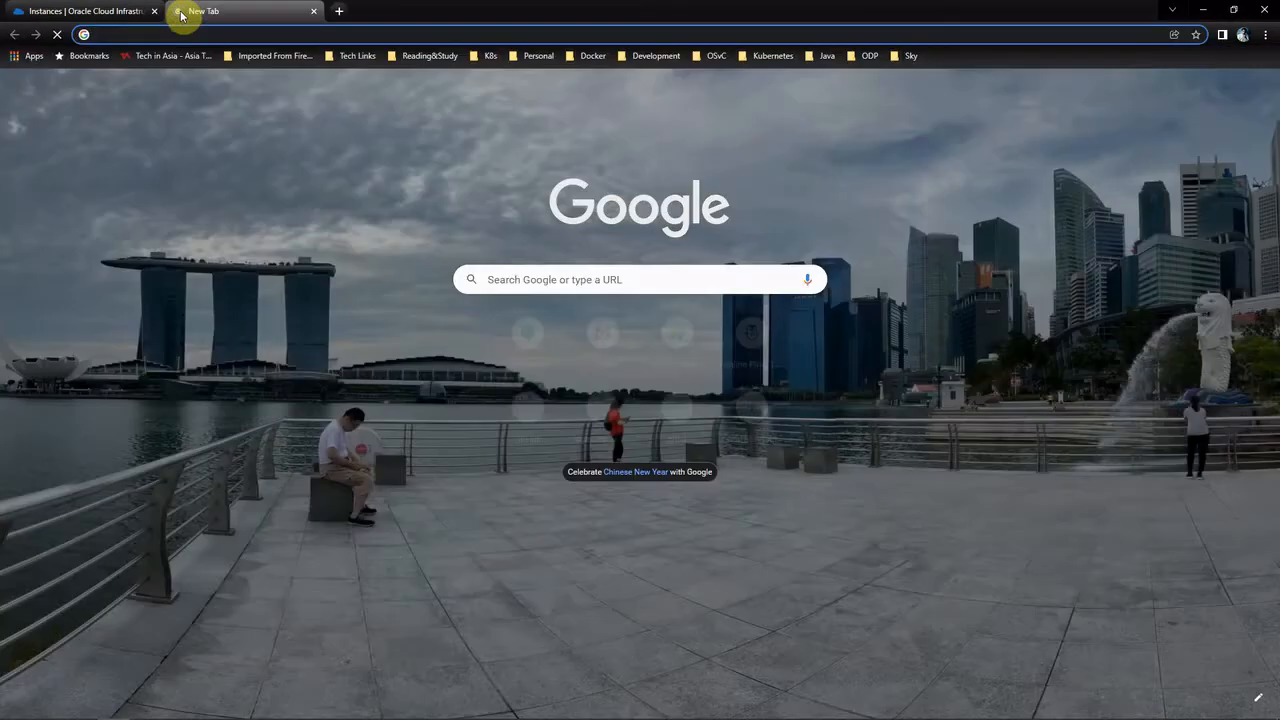
# - Try 127.0.0.1:8000 in a new Chrome tab, get connection refused, and return to the instances page
pyautogui.write('127.0.0.1:8000')
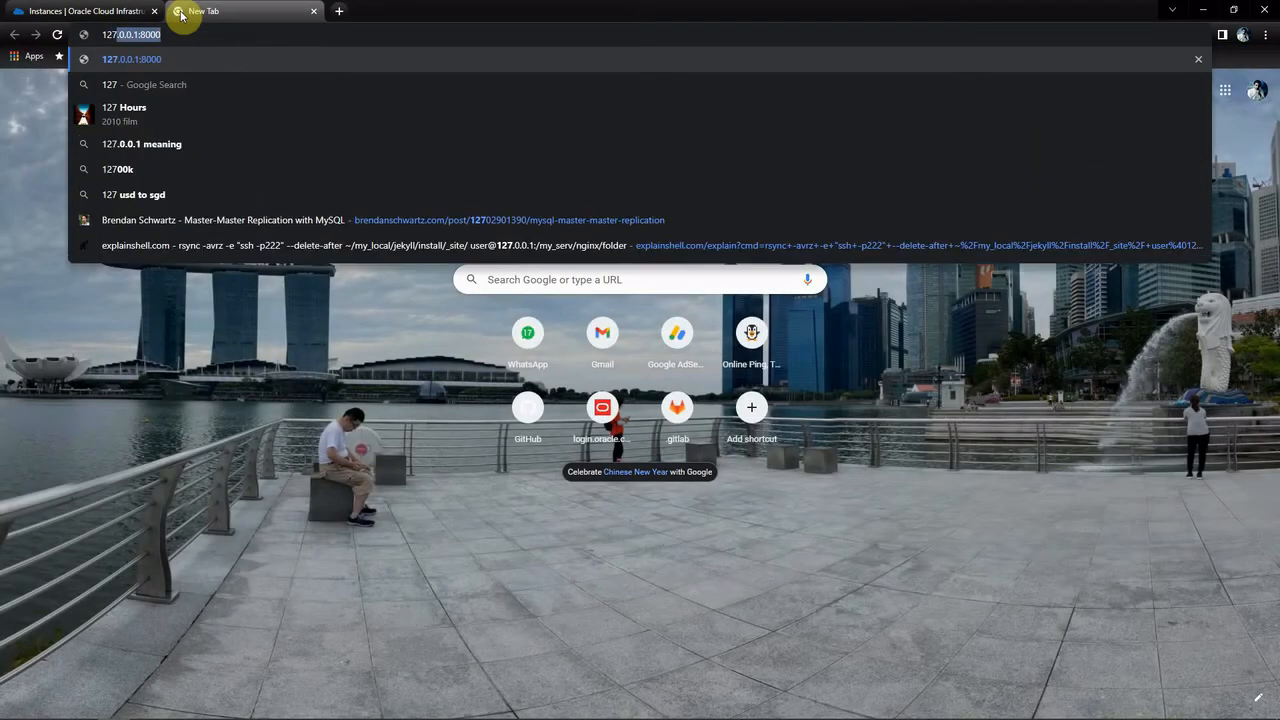
pyautogui.press('backspace')
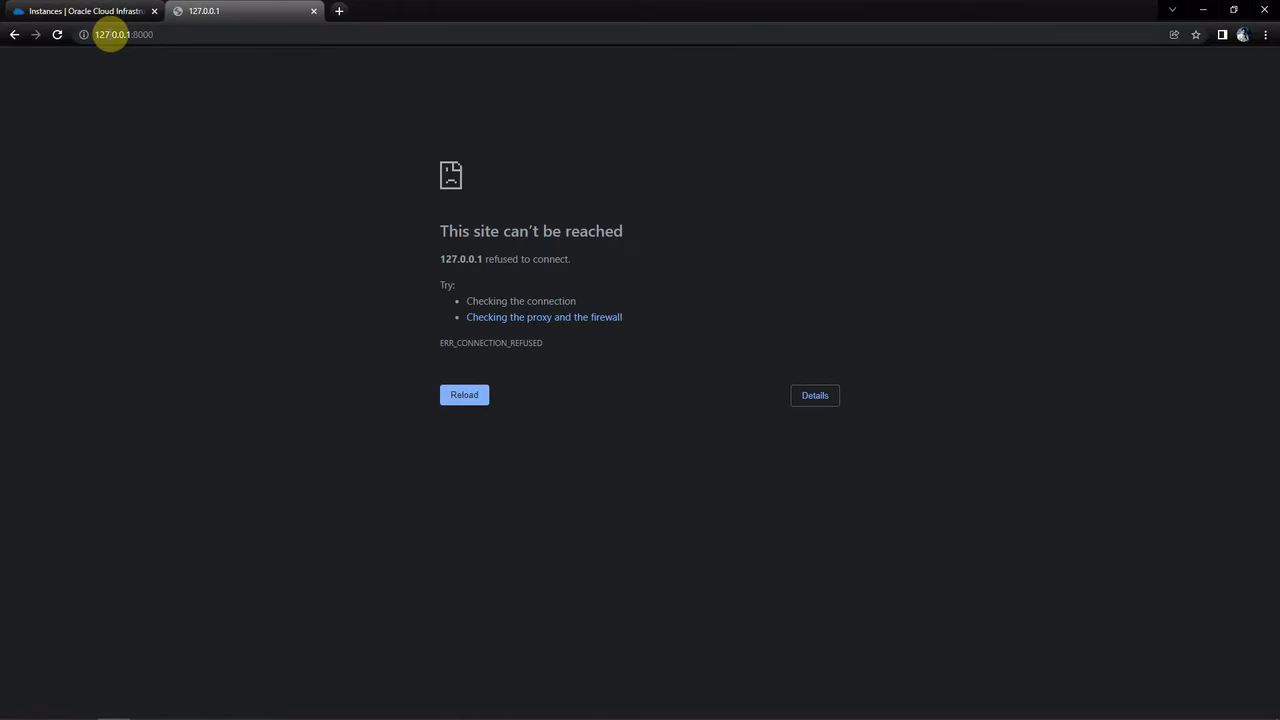
pyautogui.click(85, 11)
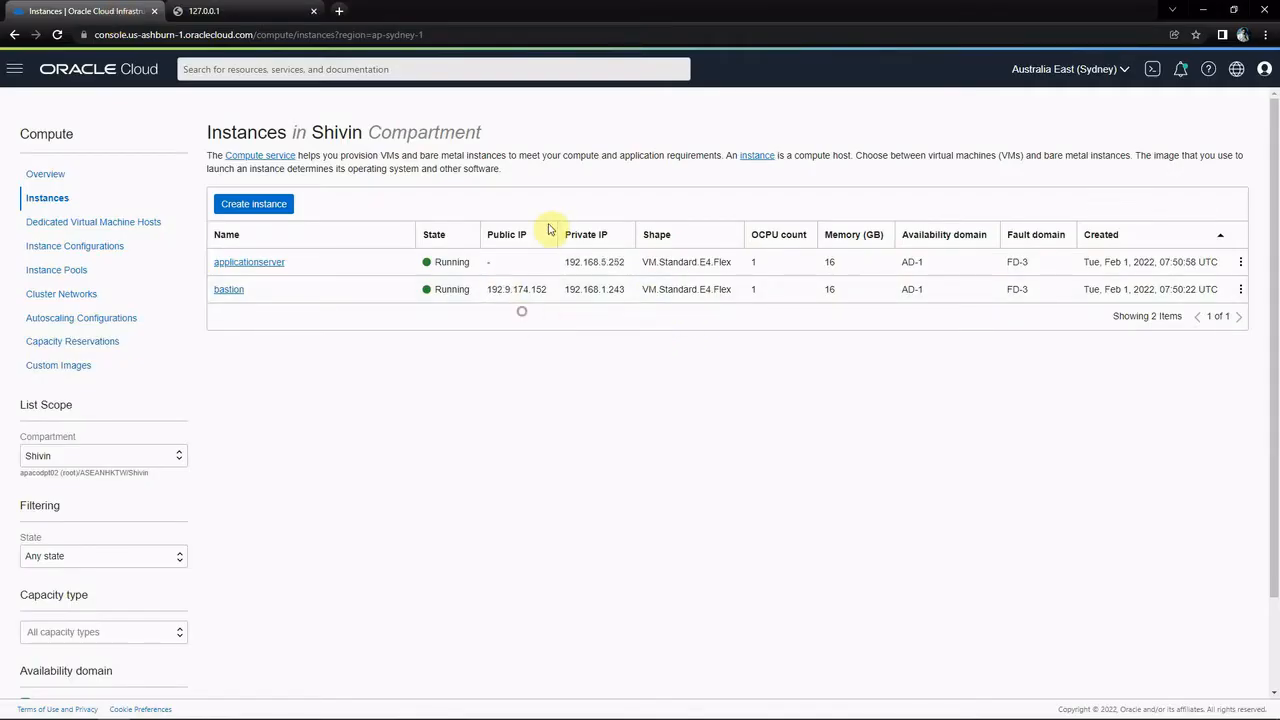
# - Copy the application server's private IP 192.168.5.252 and launch PuTTY for a new connection
pyautogui.doubleClick(594, 262)
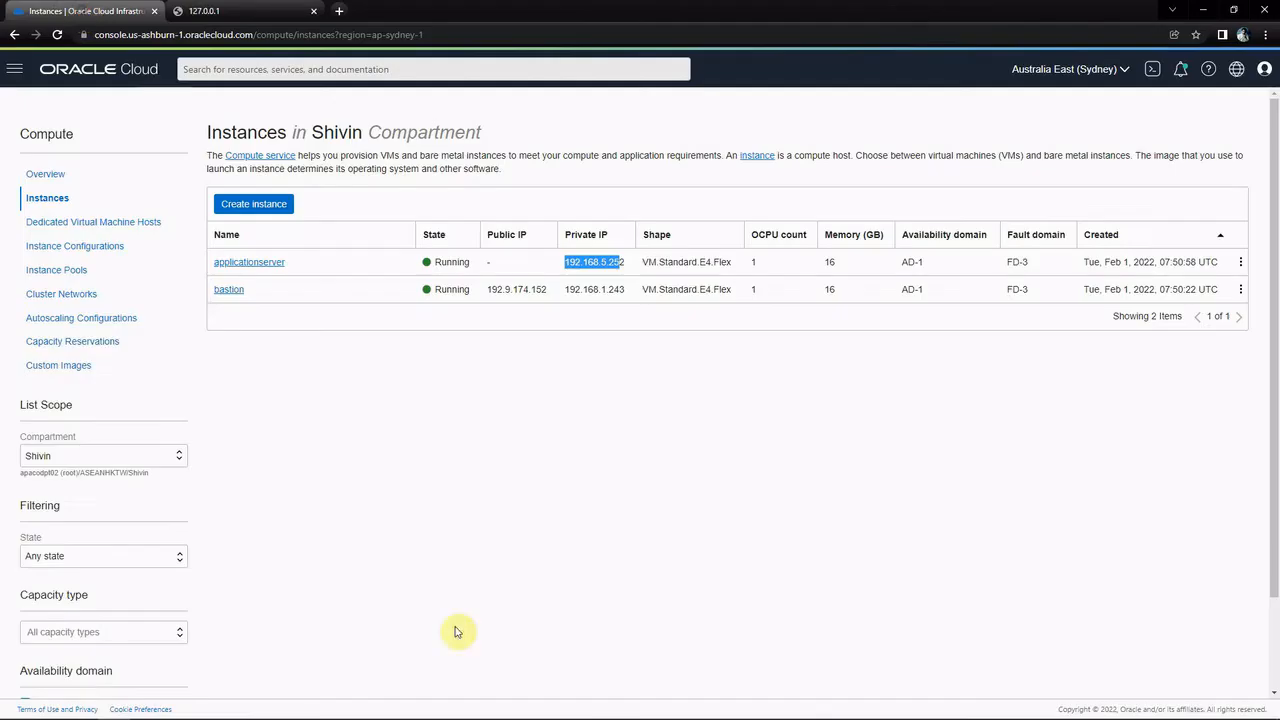
pyautogui.moveTo(490, 289)
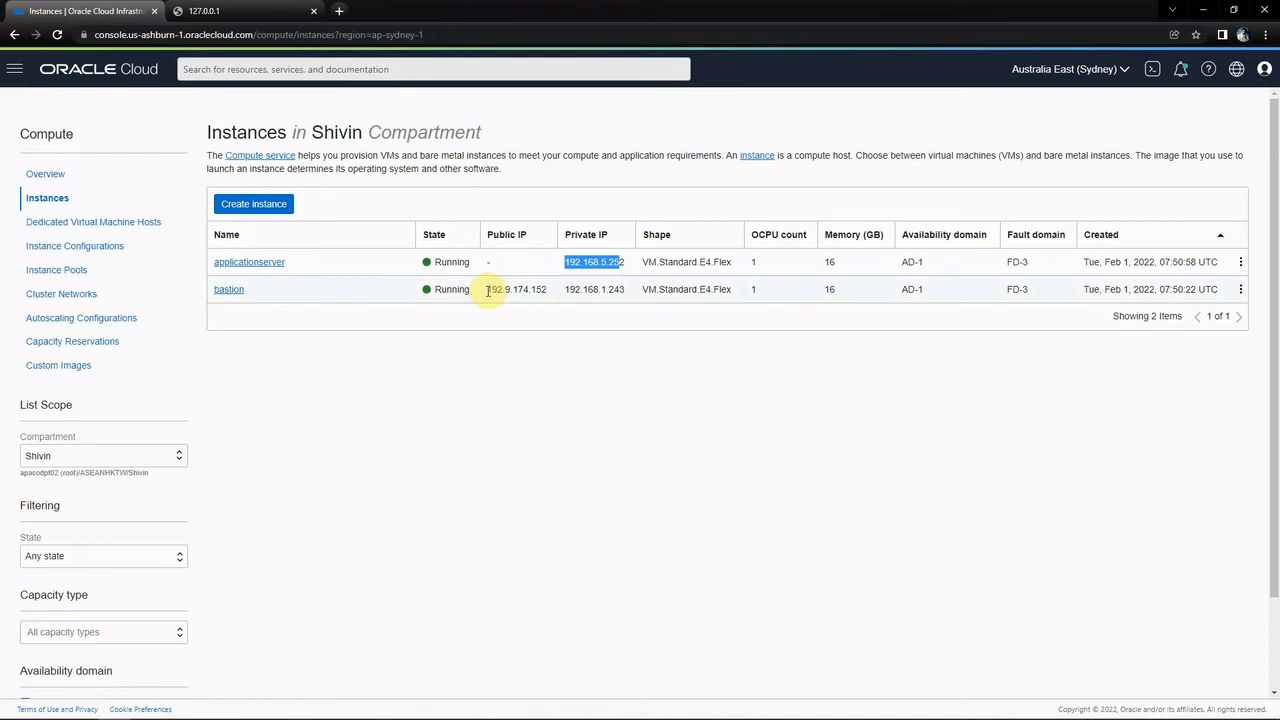
pyautogui.rightClick(515, 289)
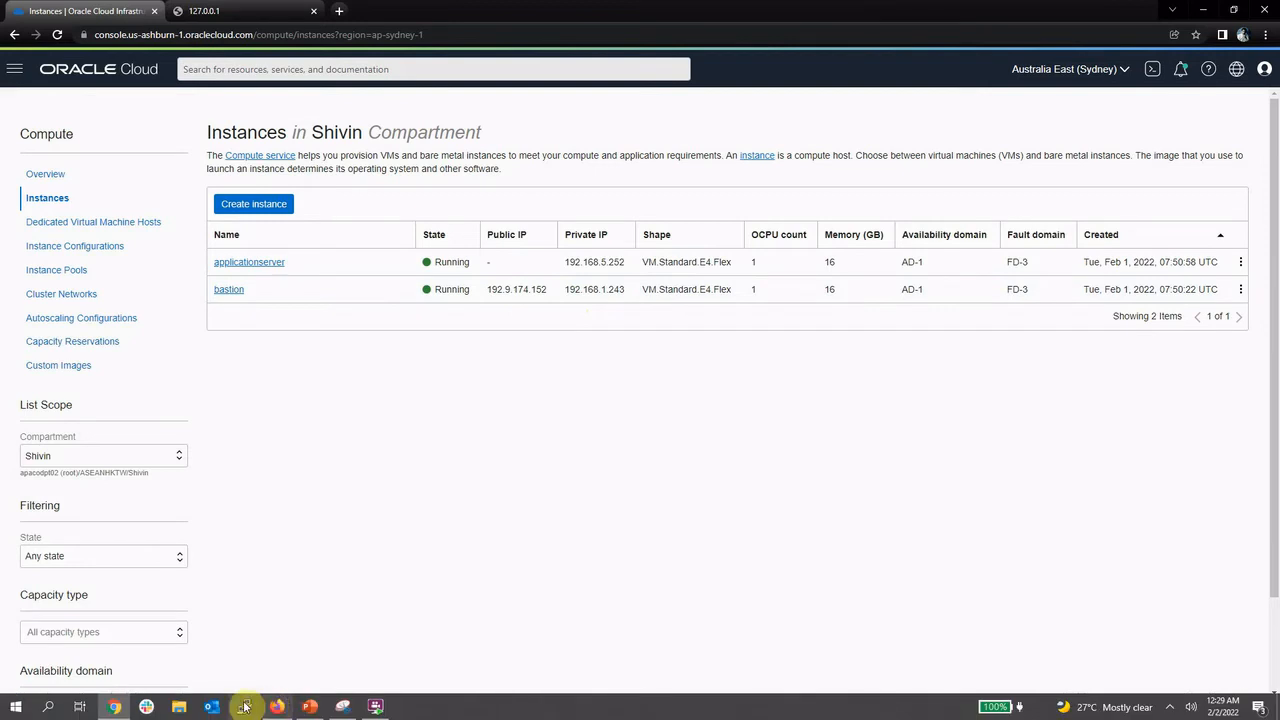
pyautogui.click(245, 707)
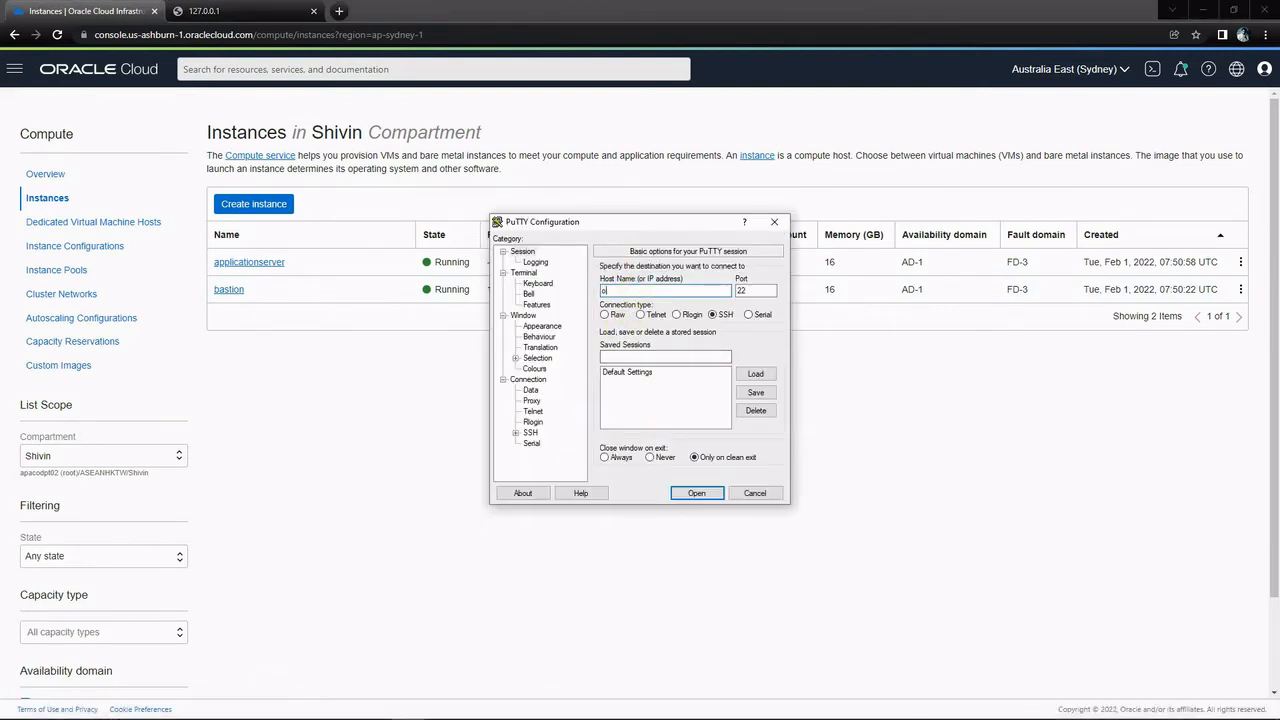
pyautogui.write('pc@')
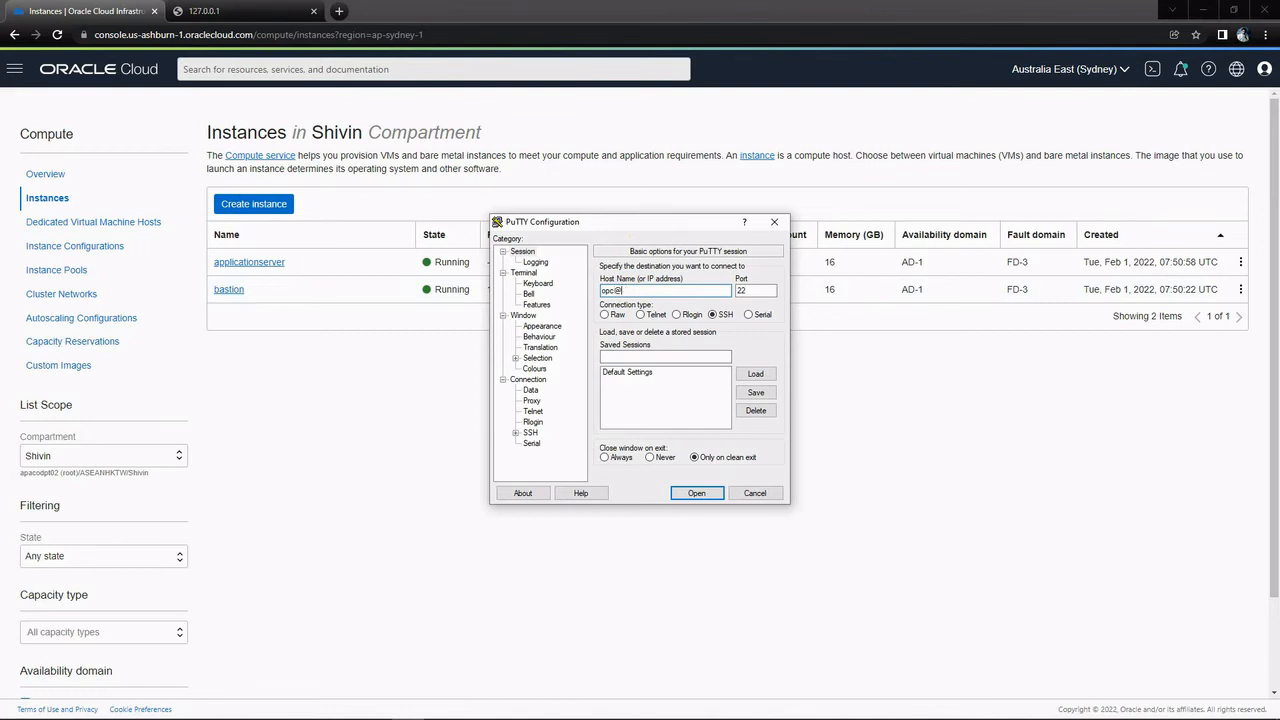
pyautogui.write('@192.9.174.152')
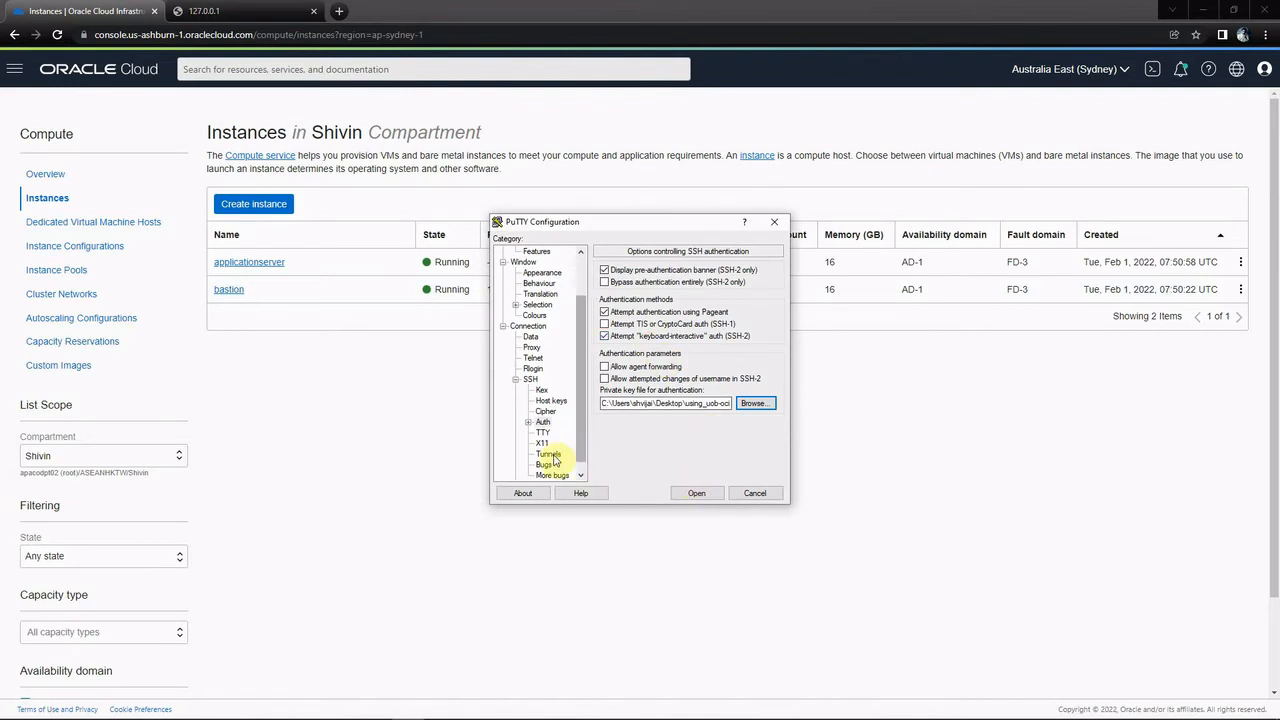
pyautogui.click(548, 454)
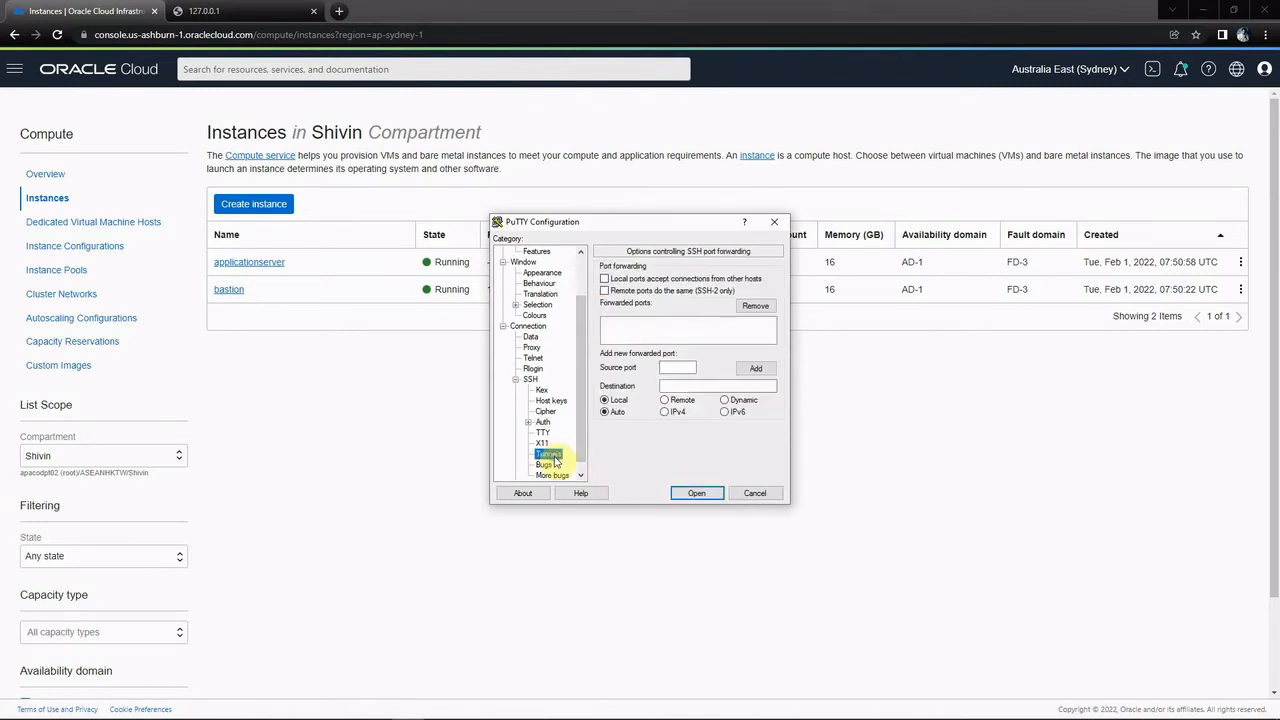
# - Add a forwarding rule from local source port 8000 to destination 192.168.5.252:80
pyautogui.click(677, 367)
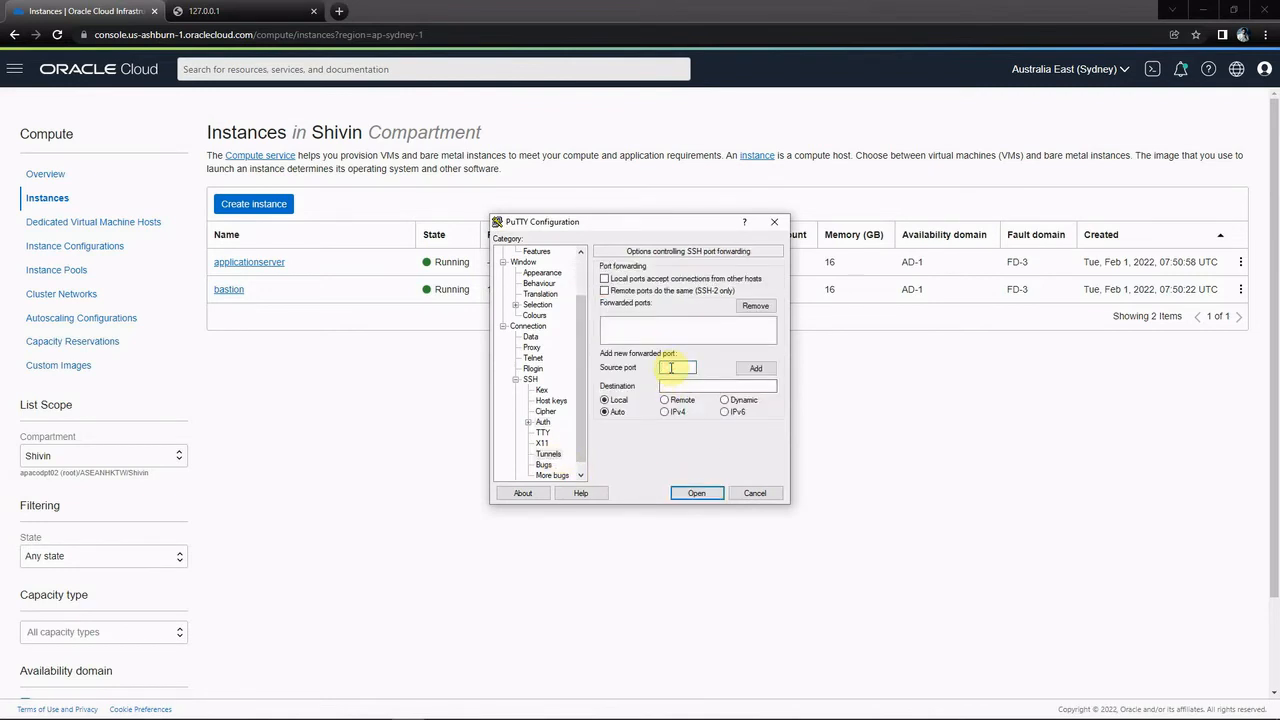
pyautogui.click(677, 367)
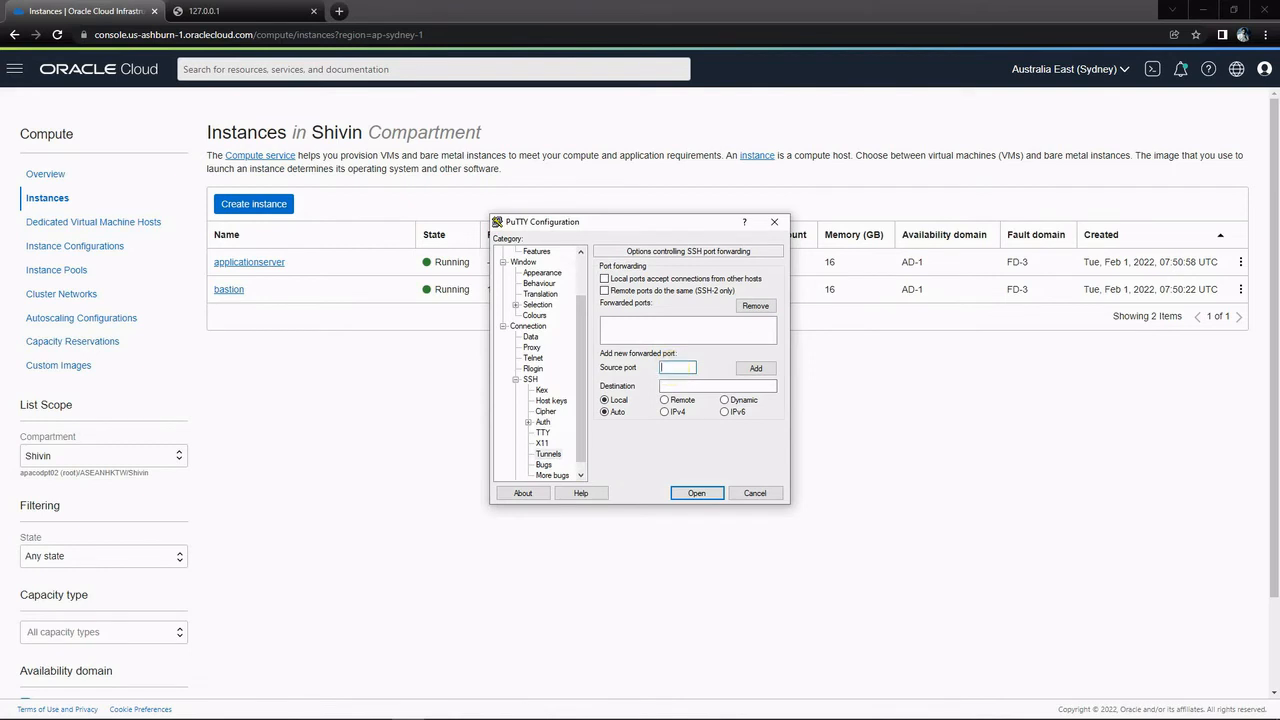
pyautogui.write('8000')
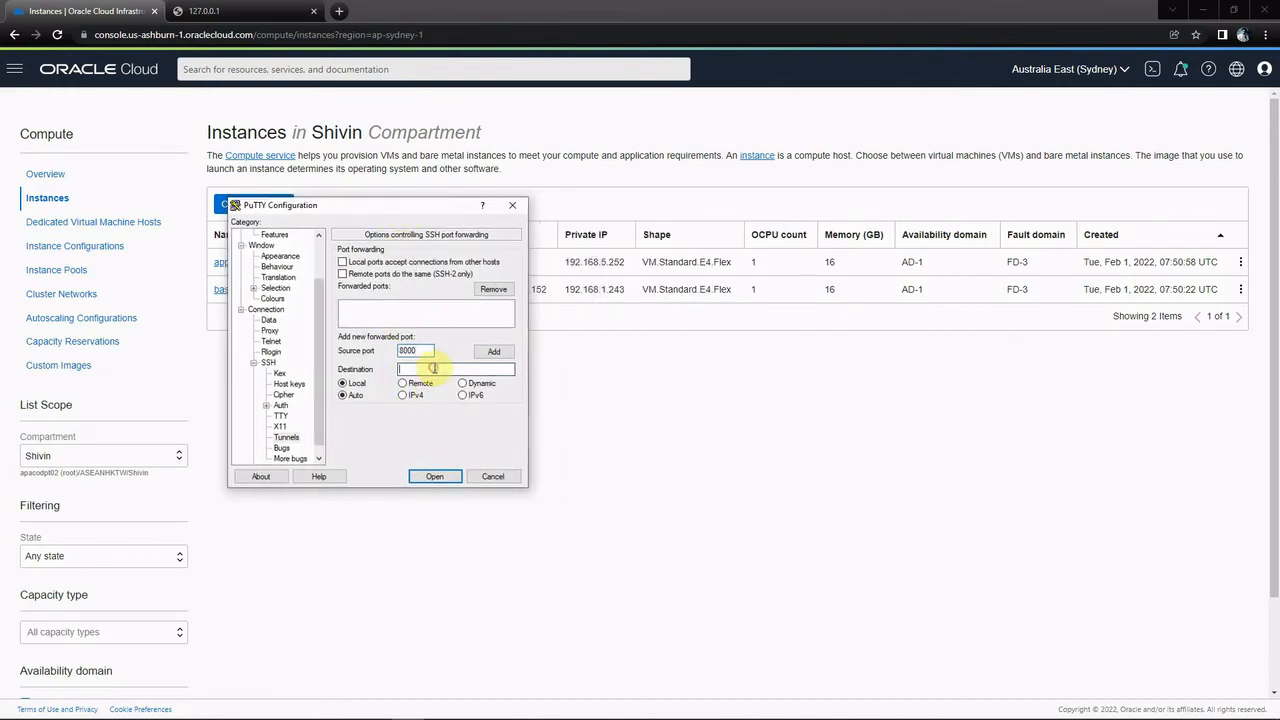
pyautogui.write('1')
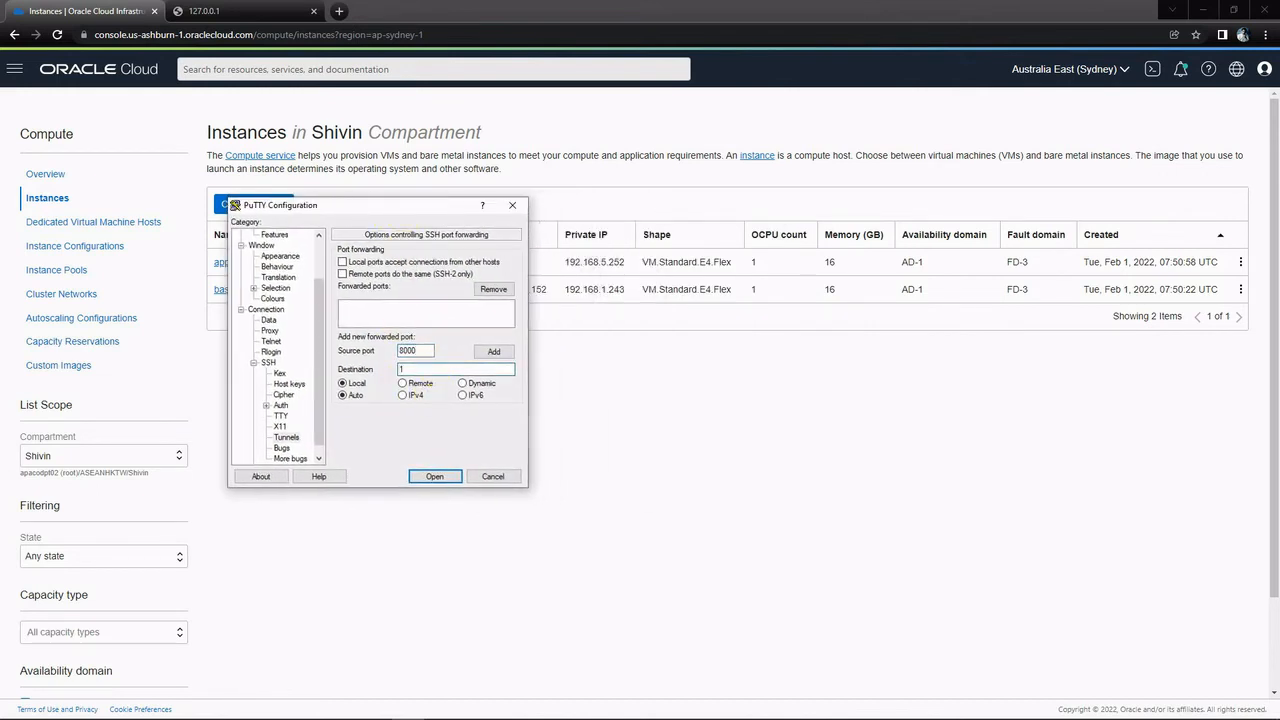
pyautogui.write('92.168.5.')
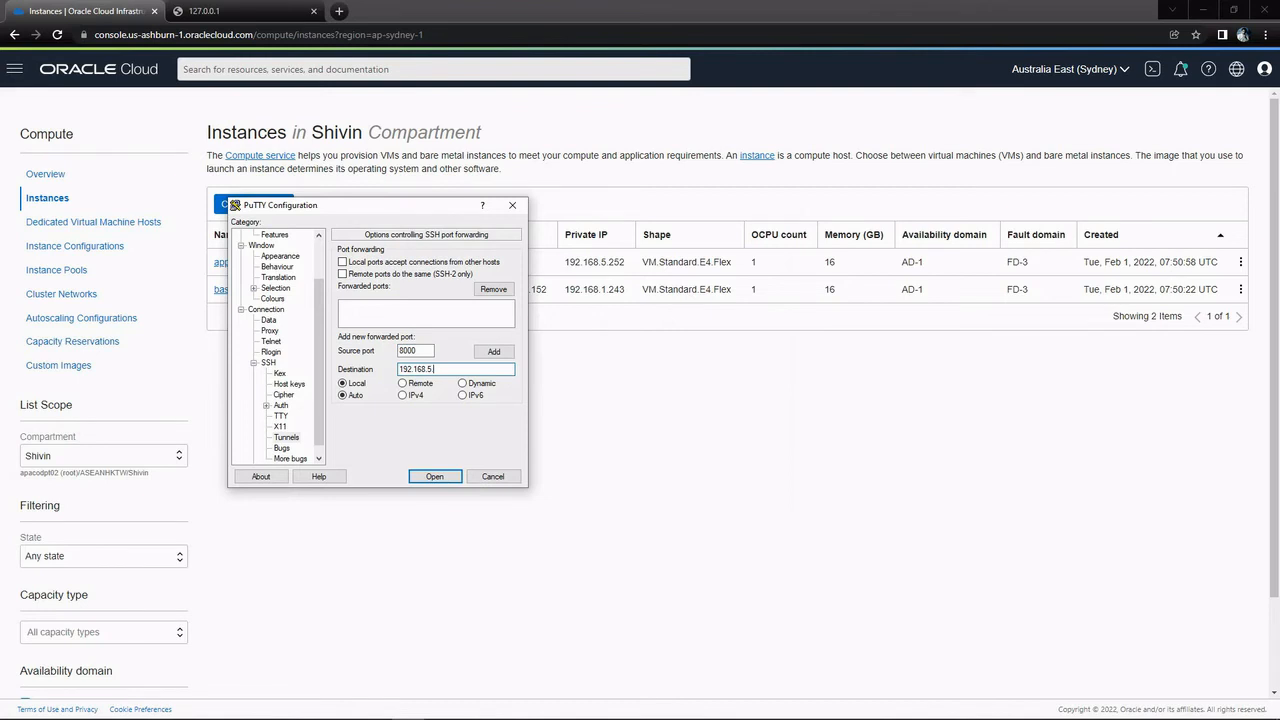
pyautogui.write('252:80')
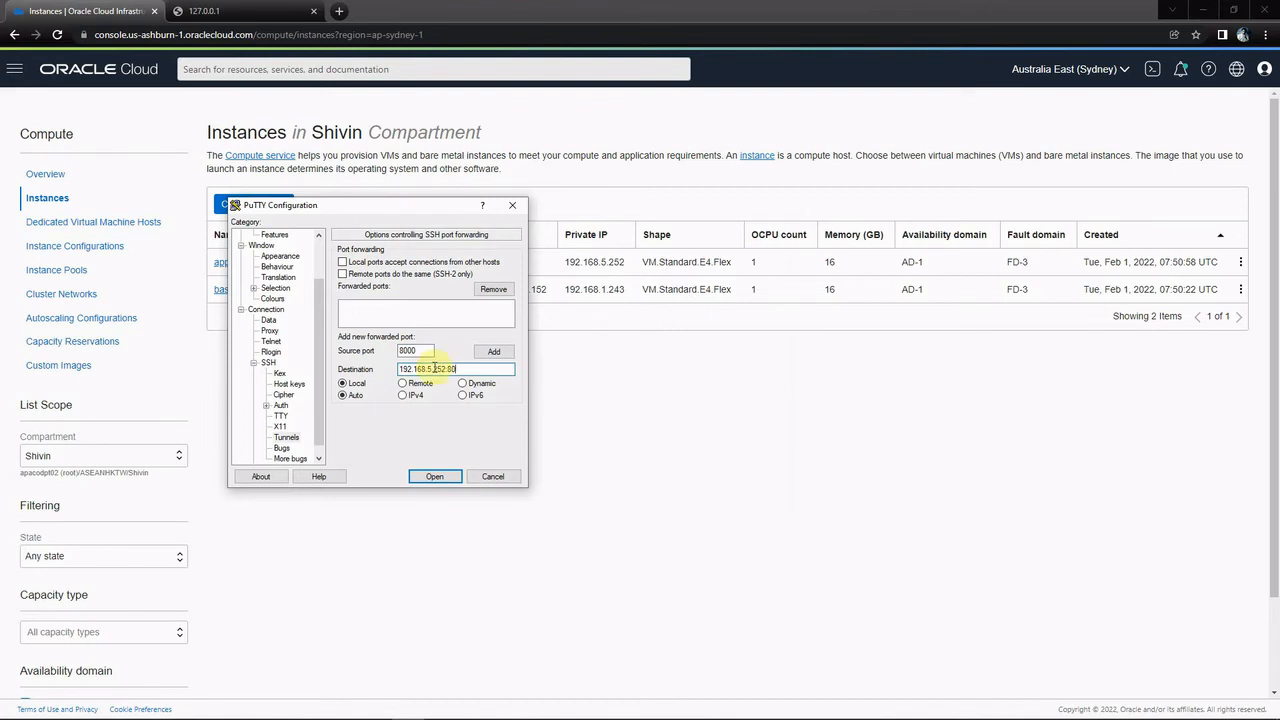
pyautogui.click(342, 395)
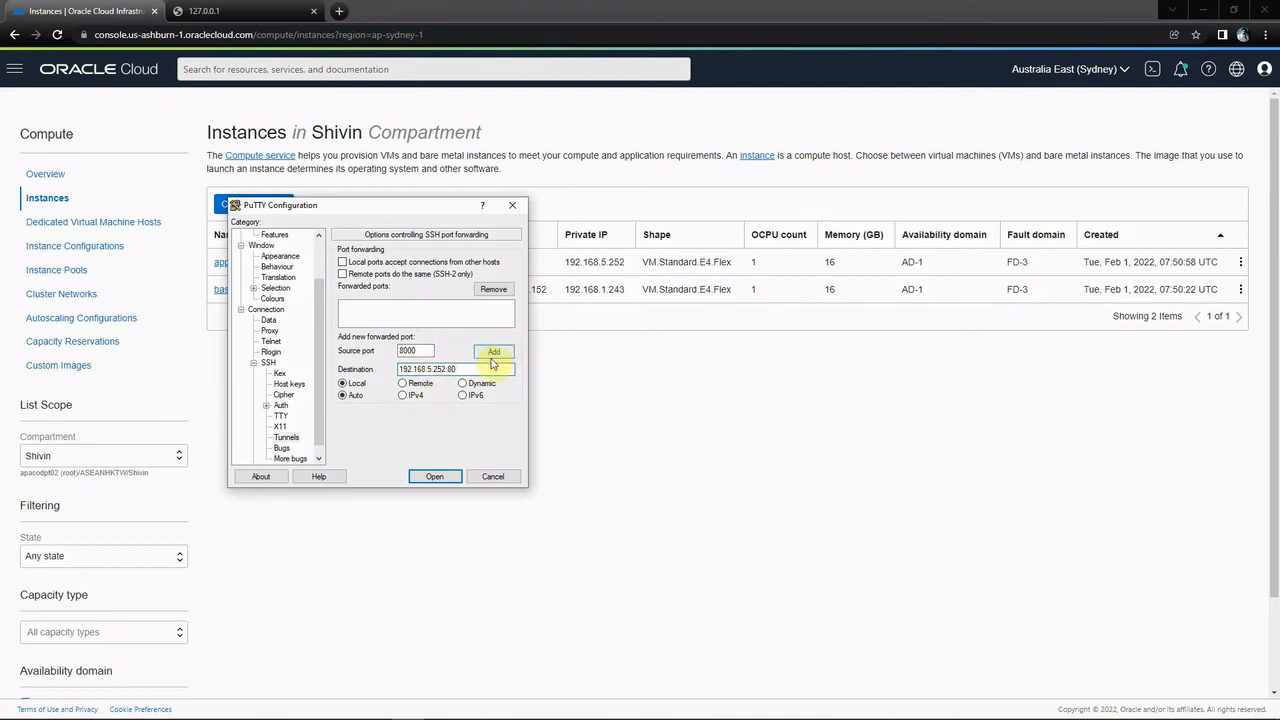
pyautogui.click(493, 351)
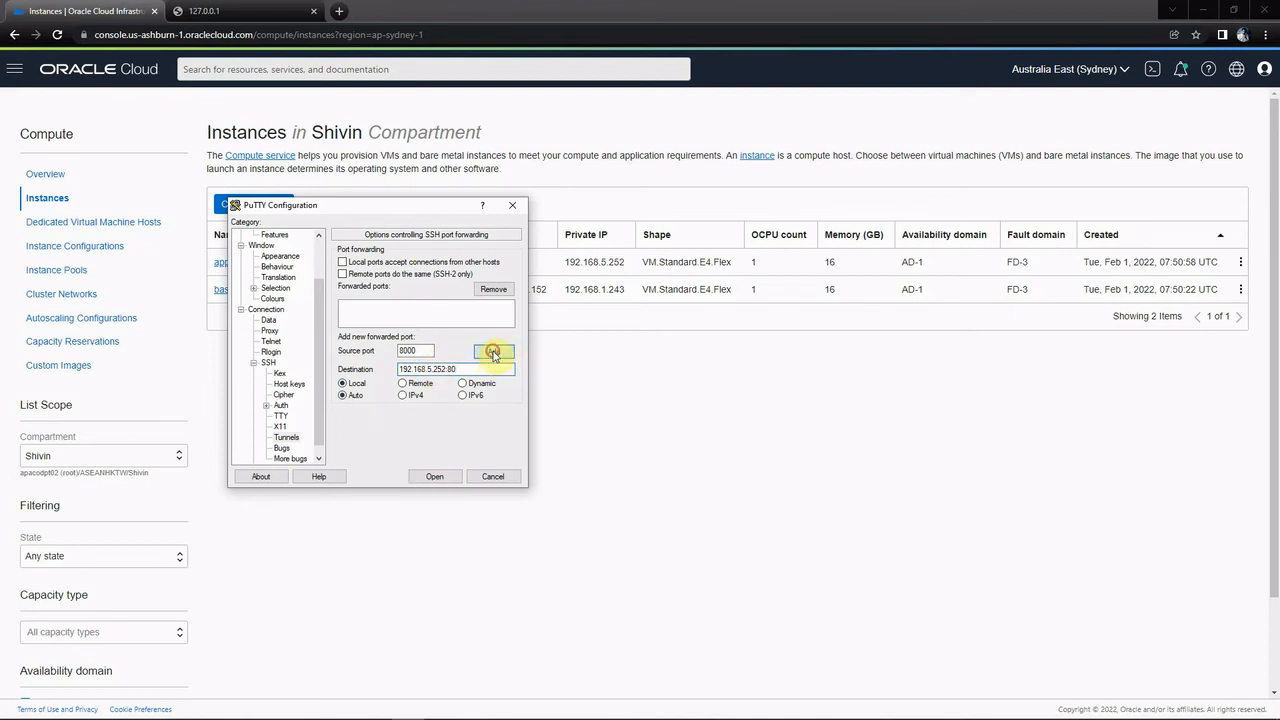
# - Start the tunnelled PuTTY session to the bastion
pyautogui.click(434, 476)
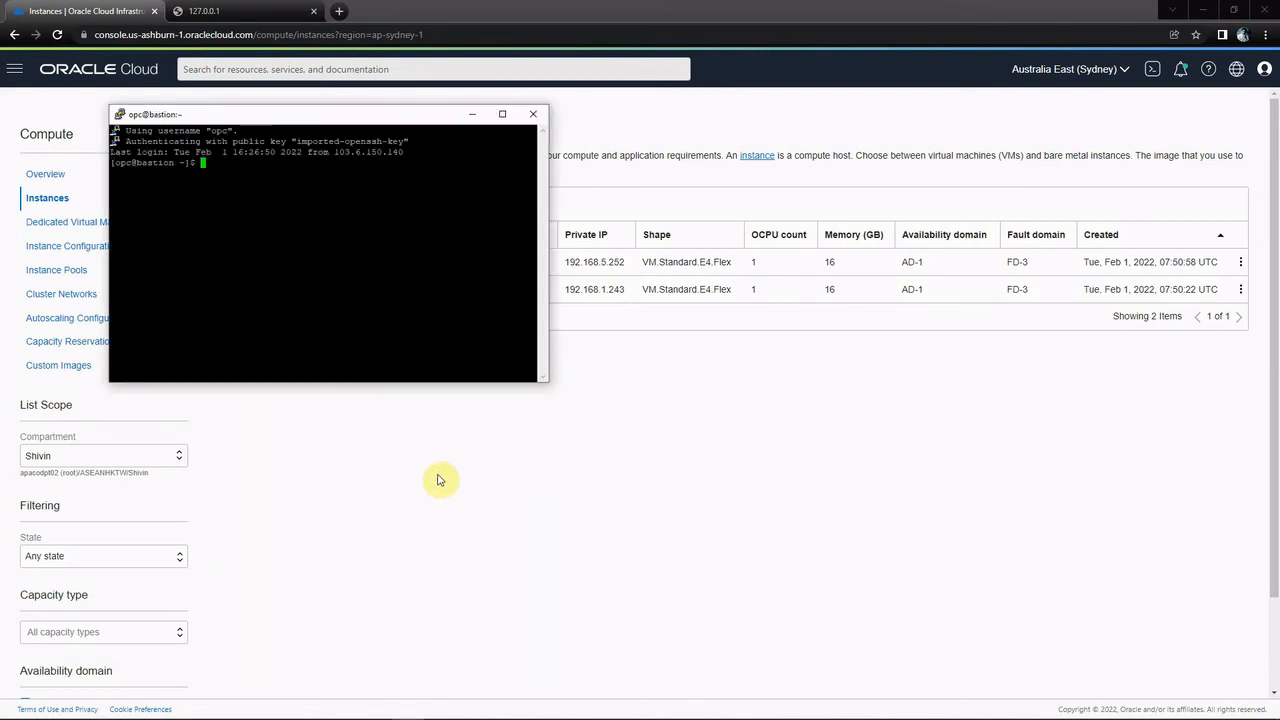
pyautogui.moveTo(285, 203)
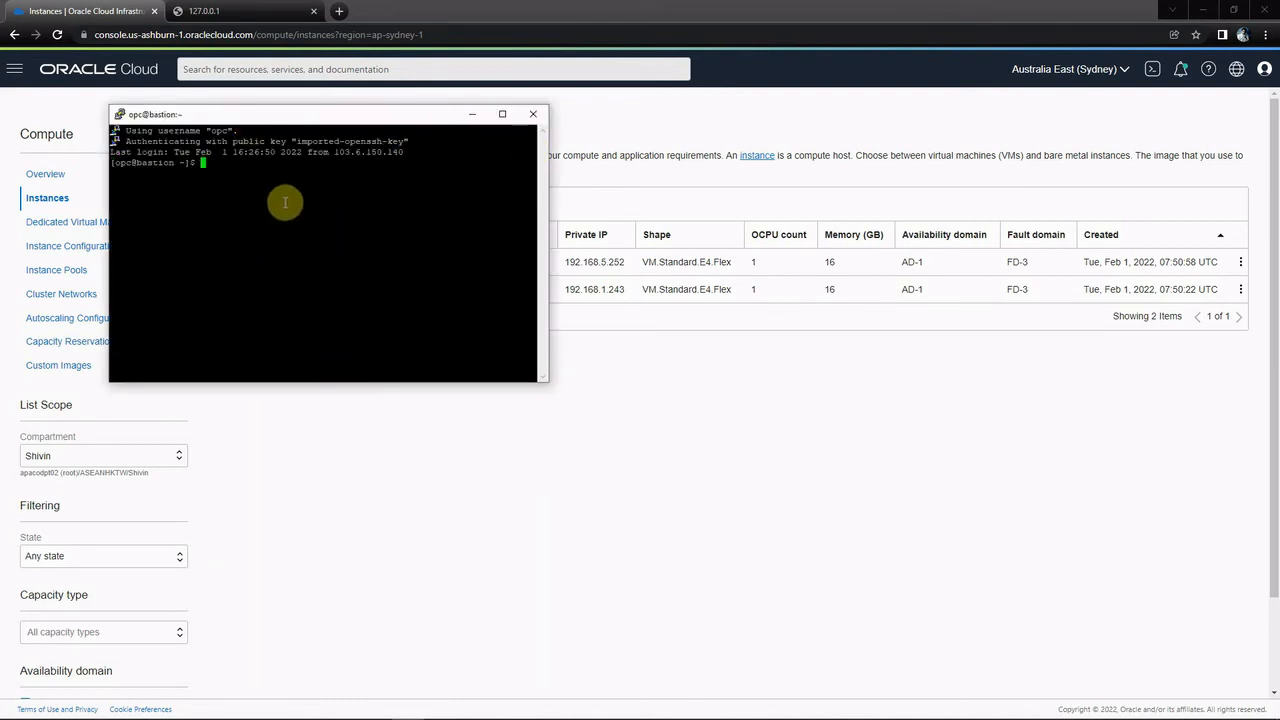
pyautogui.moveTo(275, 204)
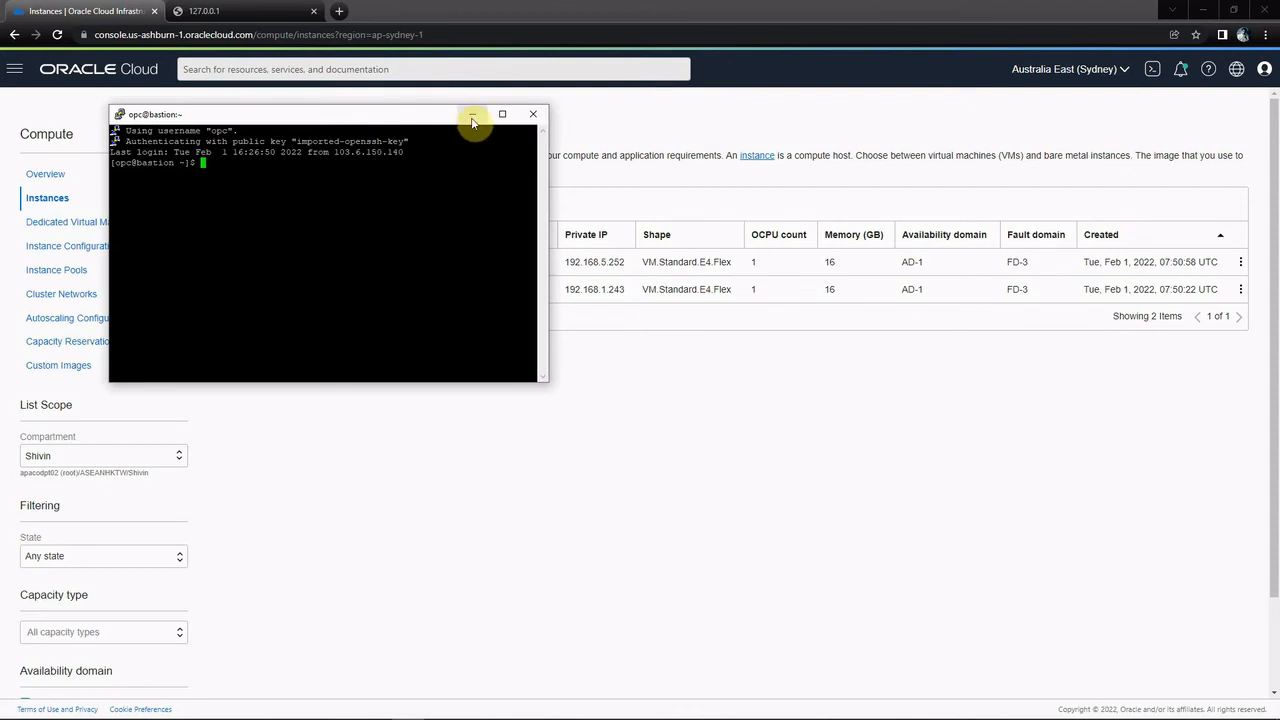
pyautogui.moveTo(440, 114)
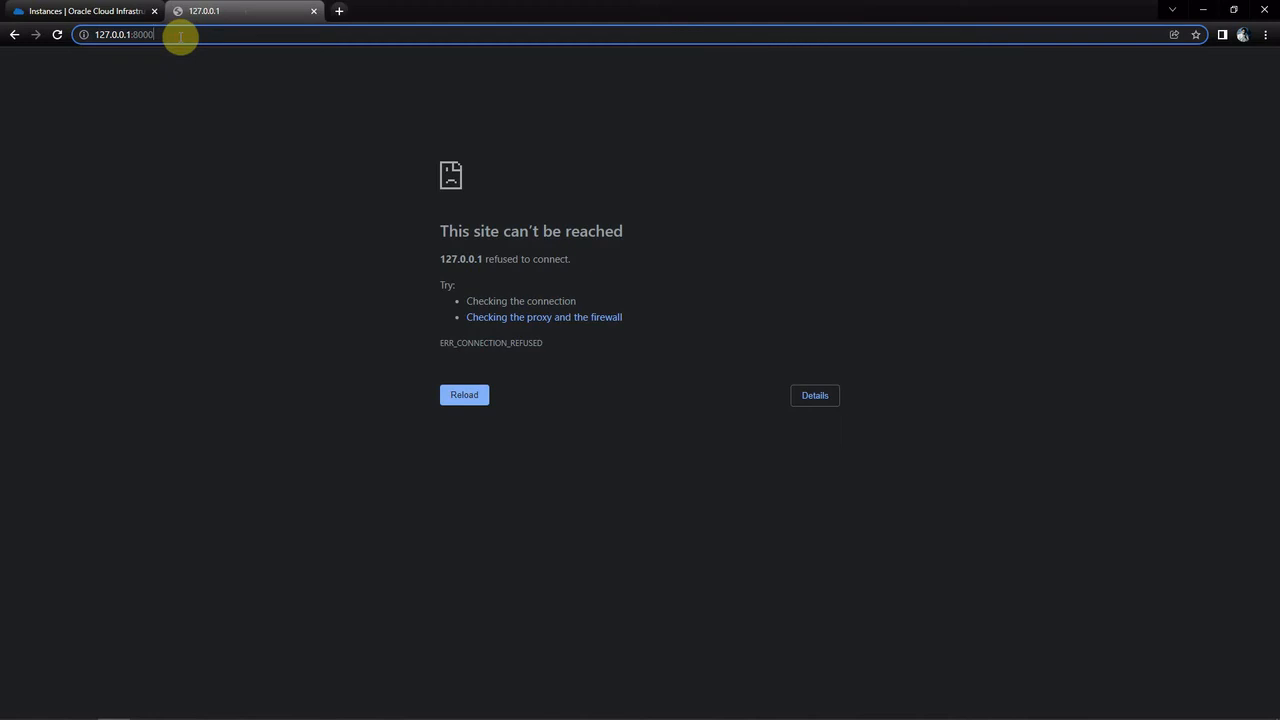
# - Reload 127.0.0.1:8000 so the private application server's page appears through the tunnel
pyautogui.click(463, 394)
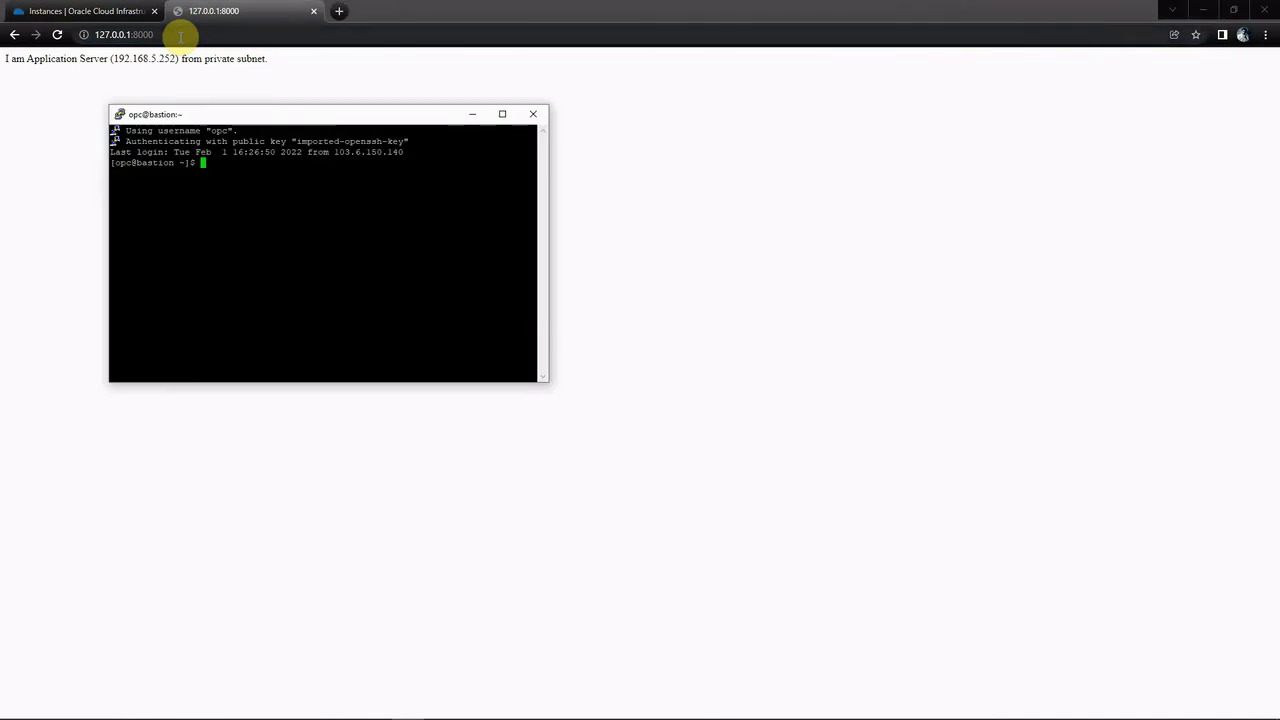
pyautogui.moveTo(208, 85)
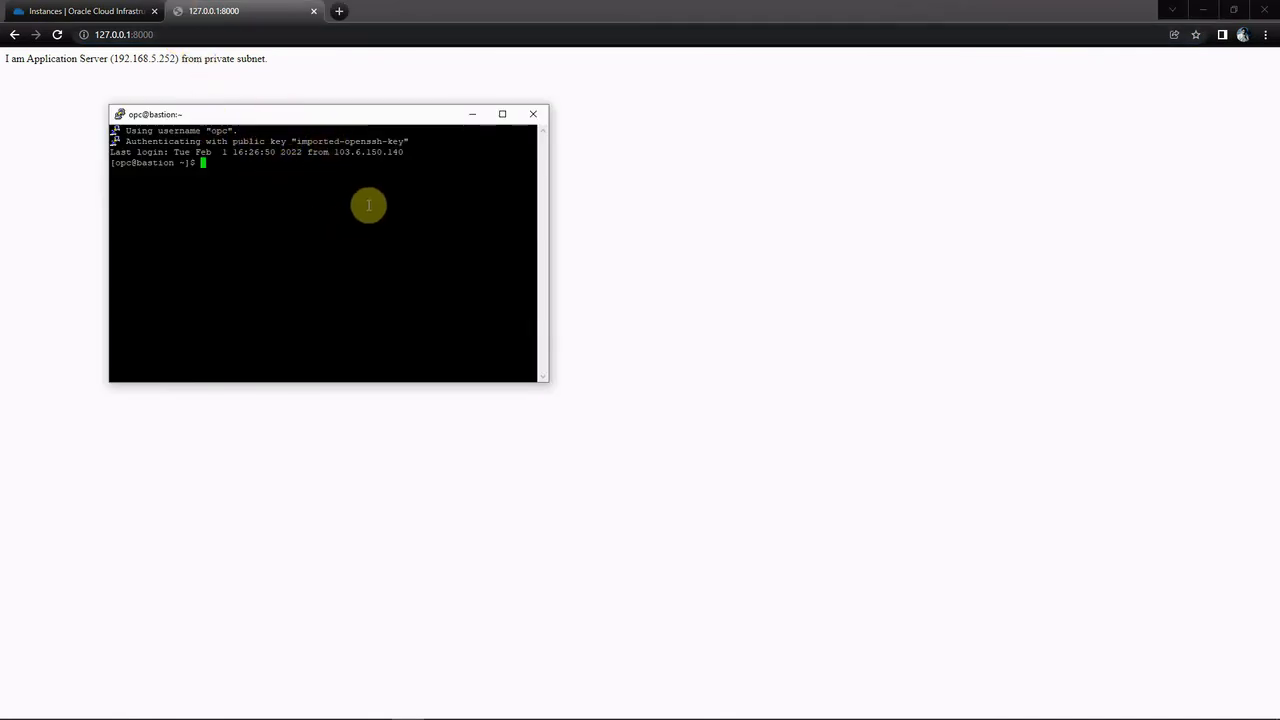
pyautogui.moveTo(320, 208)
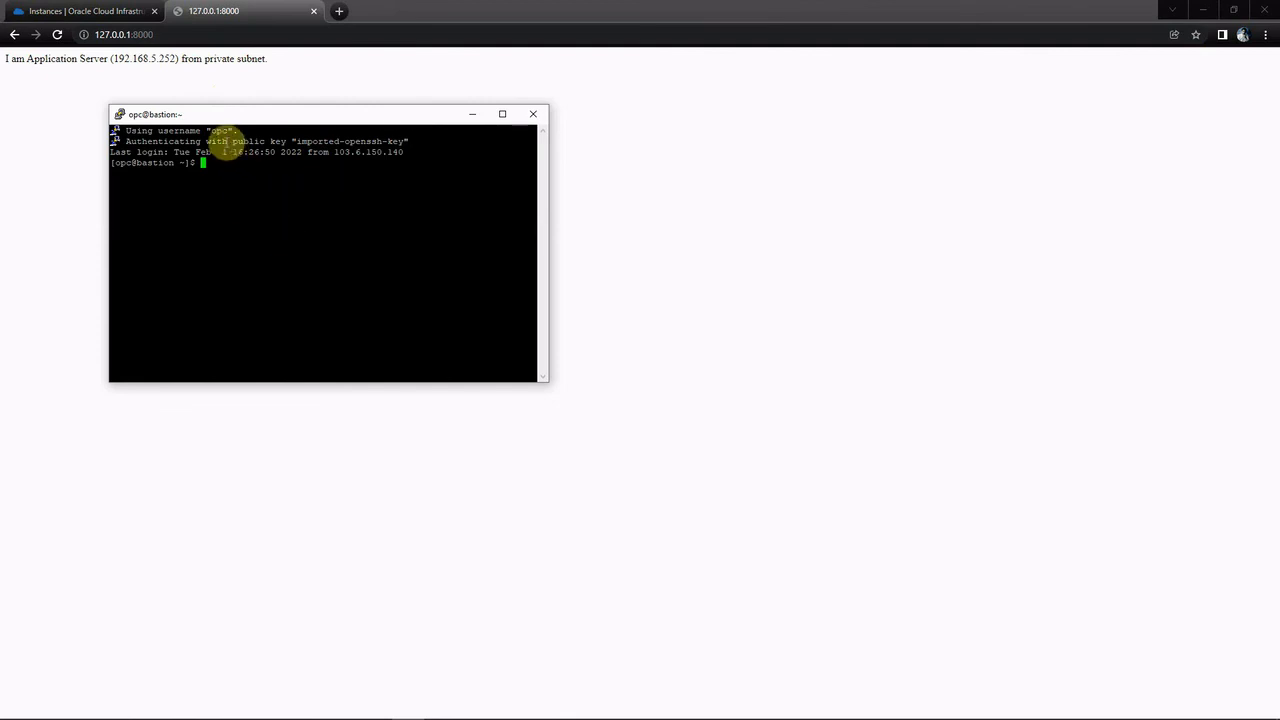
pyautogui.moveTo(471, 117)
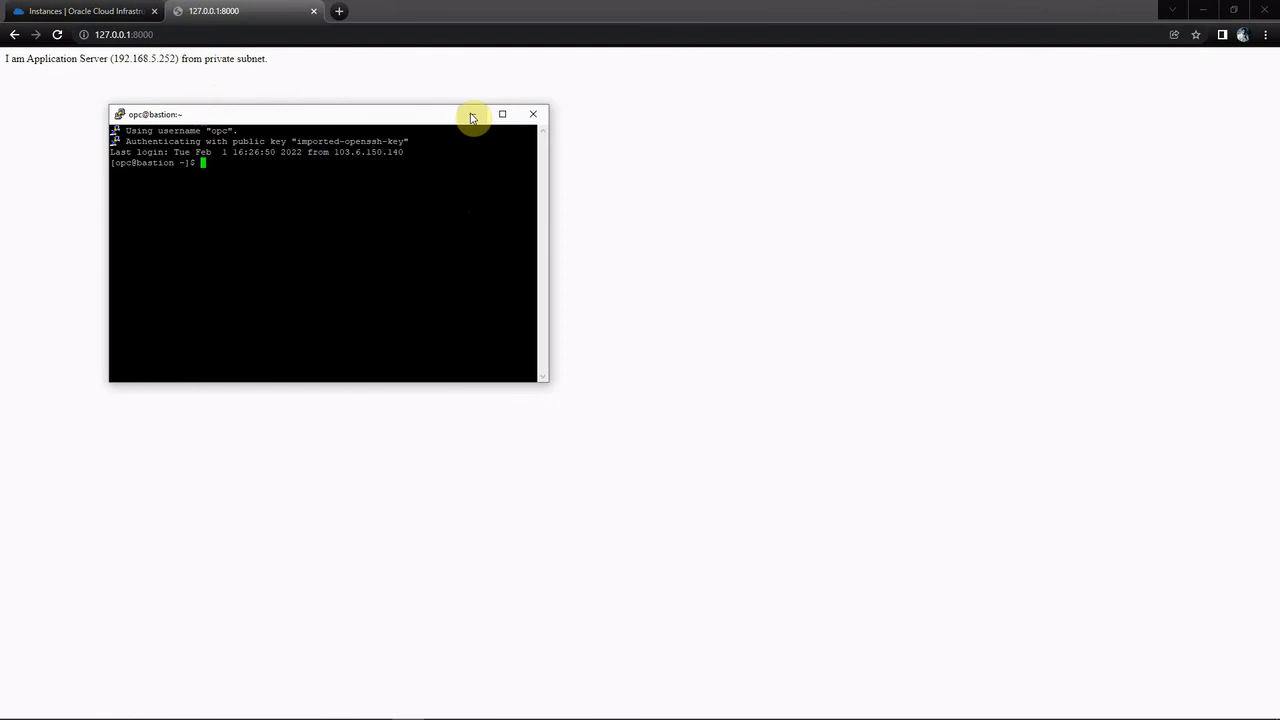
pyautogui.moveTo(471, 118)
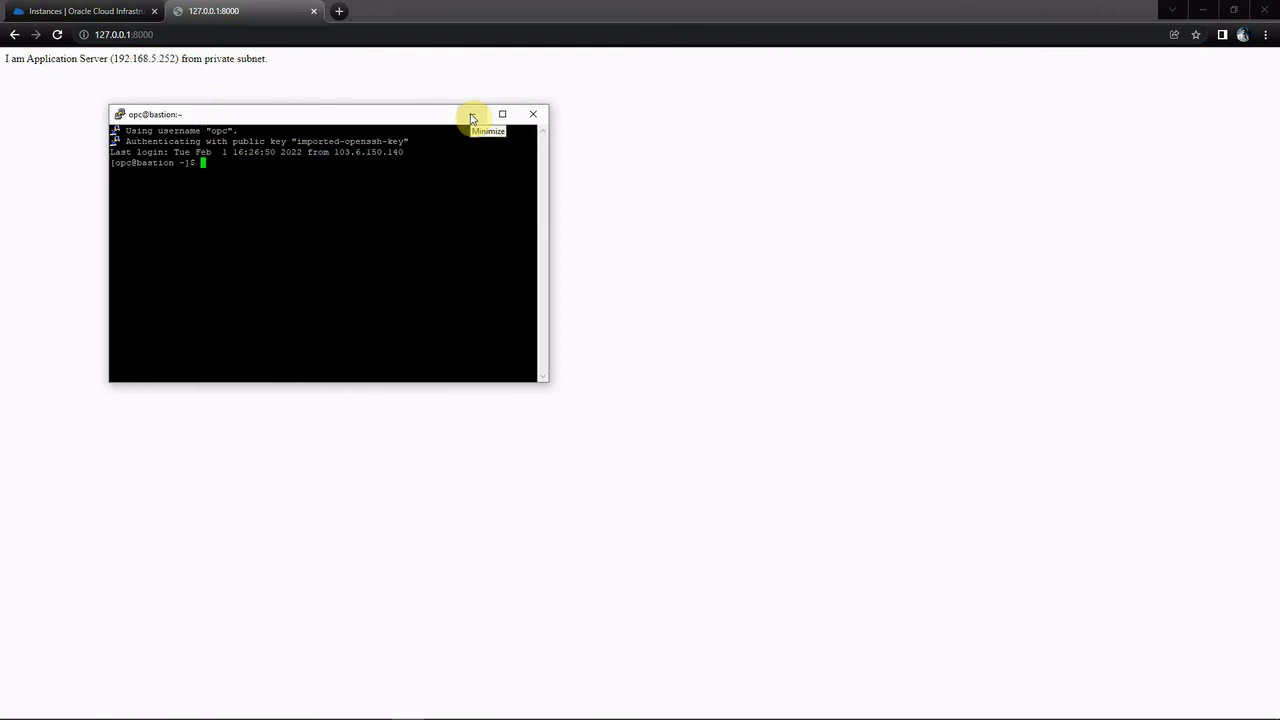